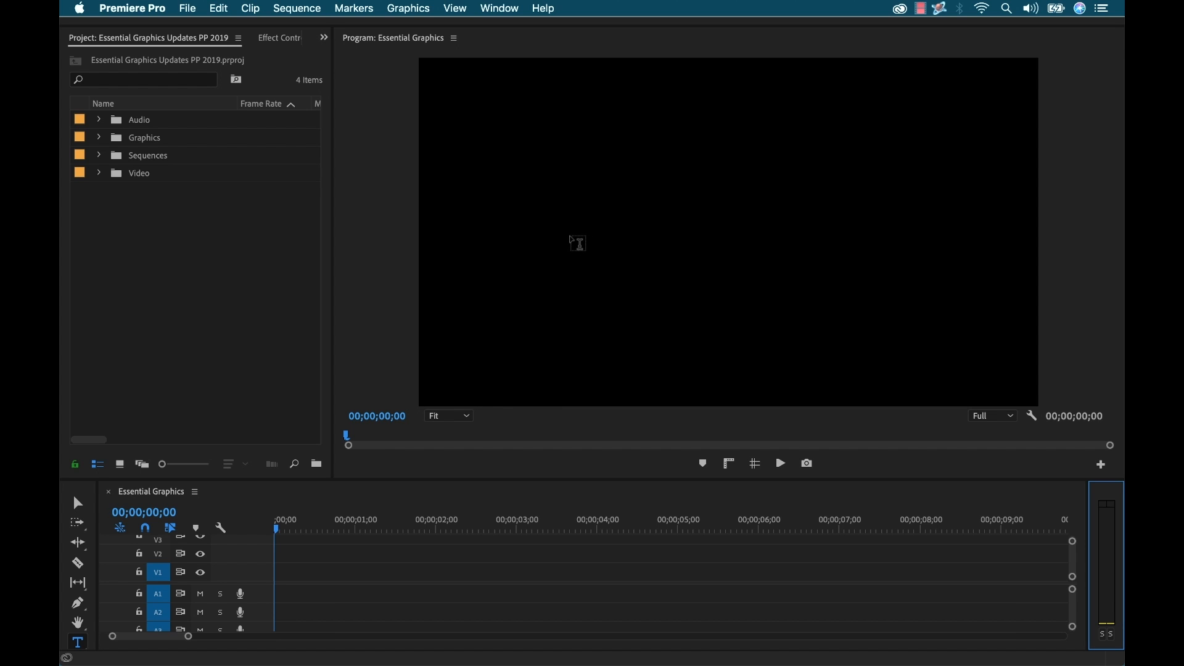
pyautogui.moveTo(544, 223)
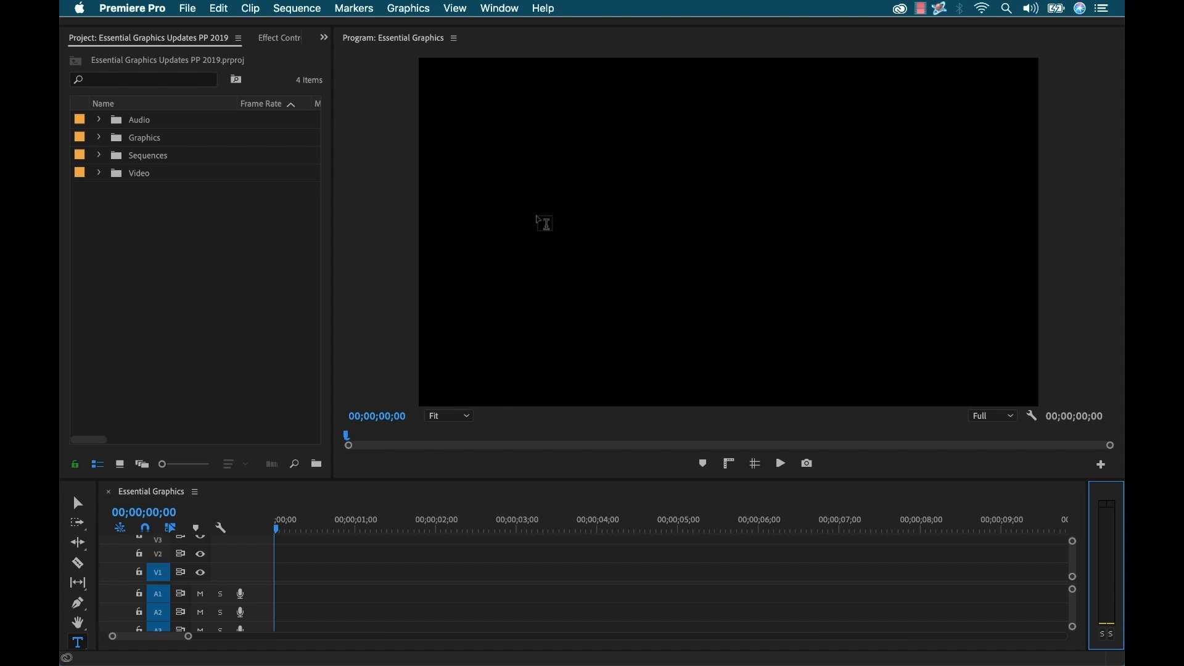
pyautogui.moveTo(575, 226)
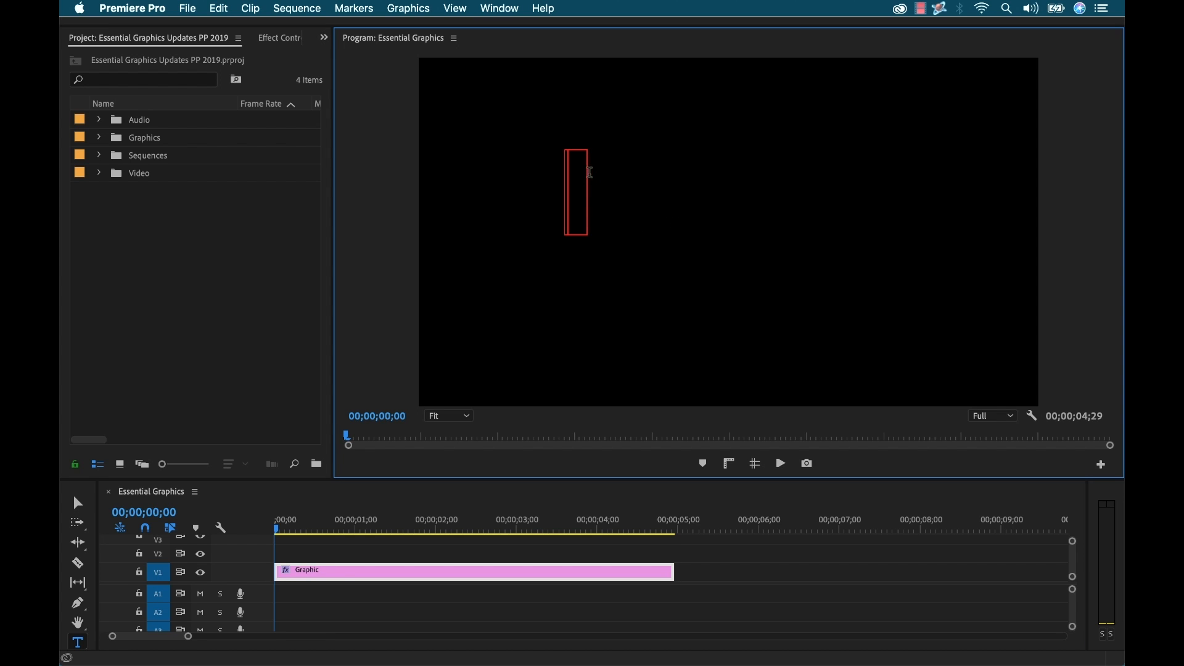
# Step: Type the title 'The Beat' in the Program Monitor
pyautogui.write('The')
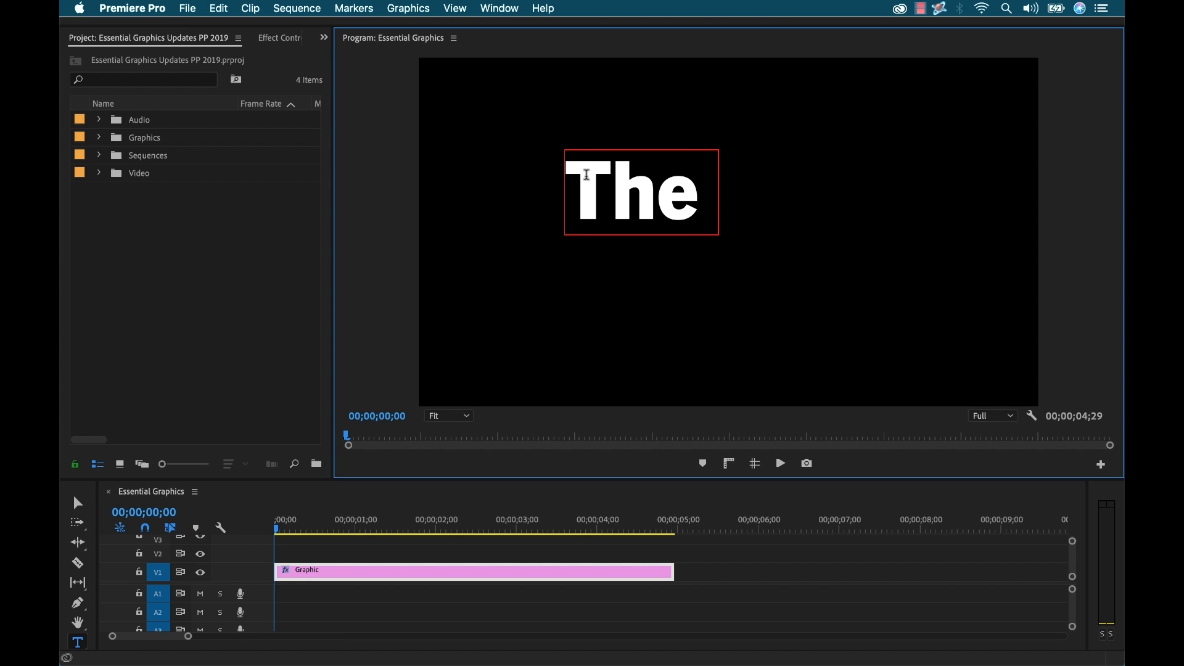
pyautogui.write('Beat')
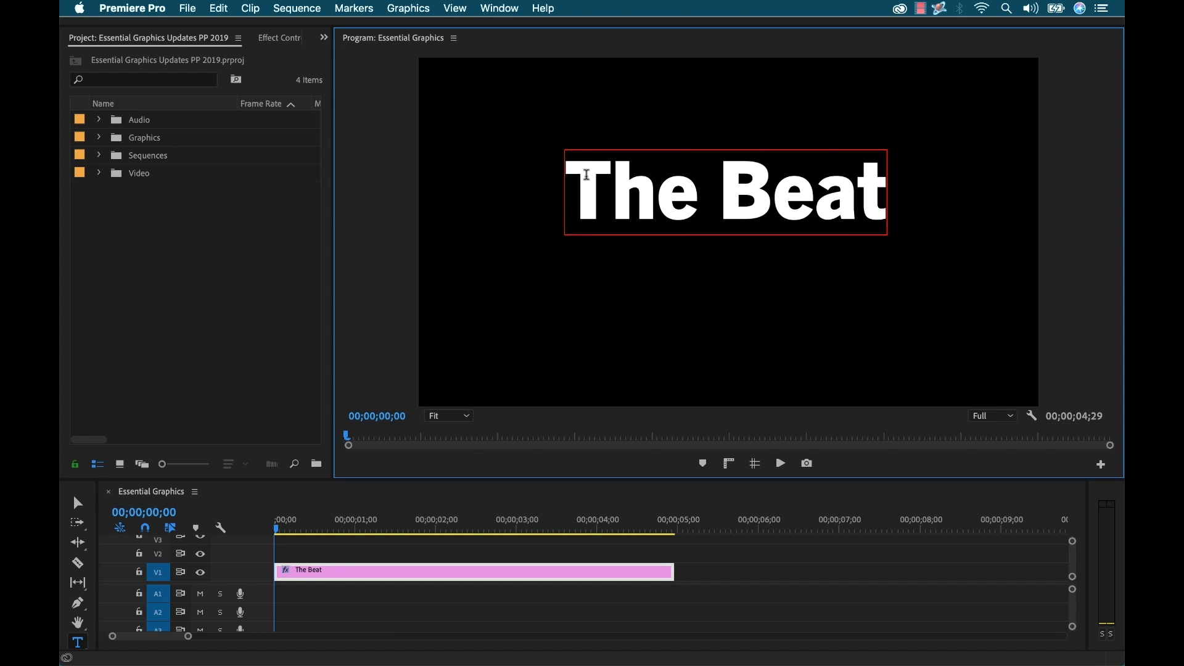
pyautogui.moveTo(499, 12)
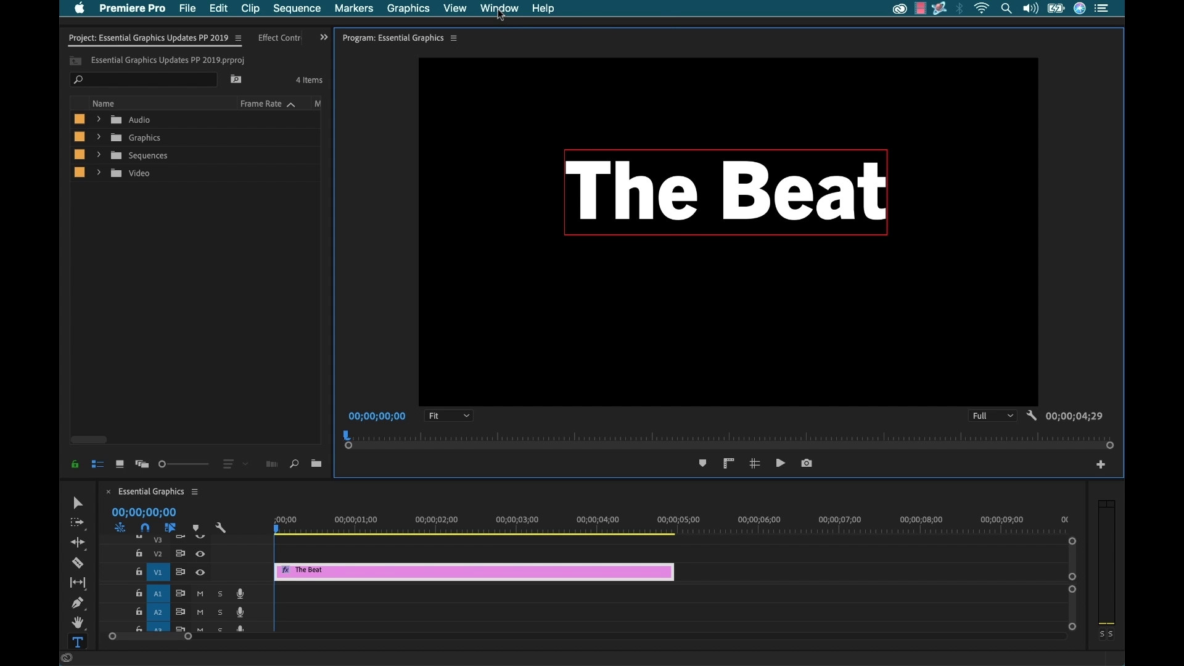
# Step: Show the Essential Graphics panel's Edit view with The Beat text layer selected
pyautogui.click(499, 8)
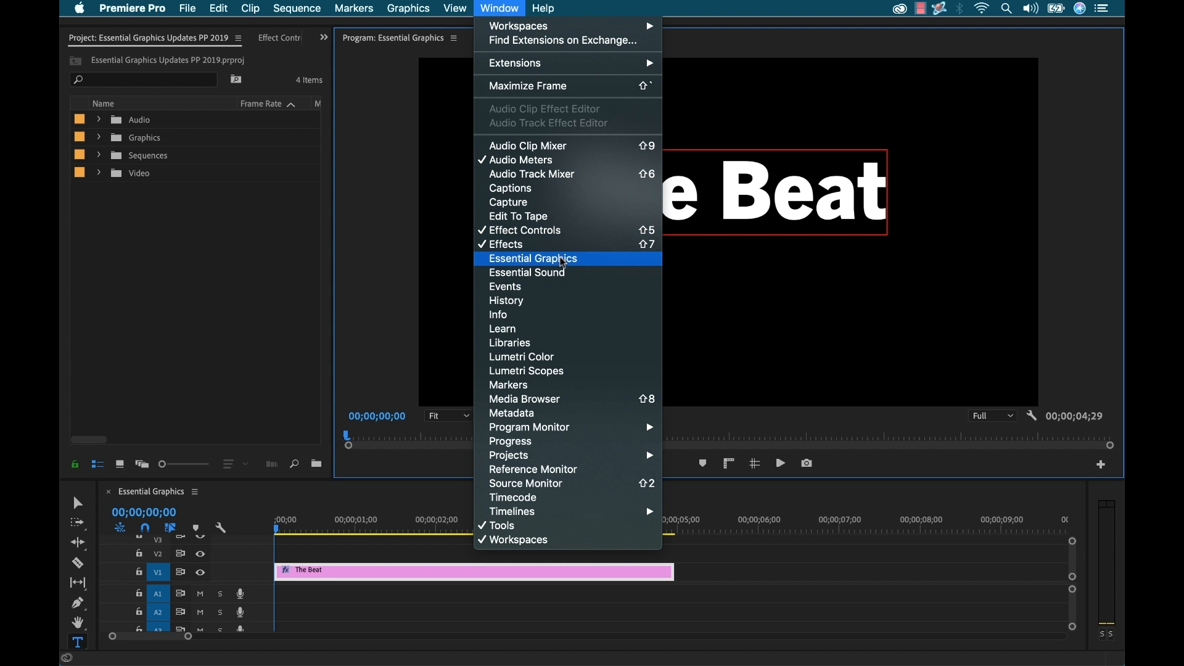
pyautogui.click(532, 258)
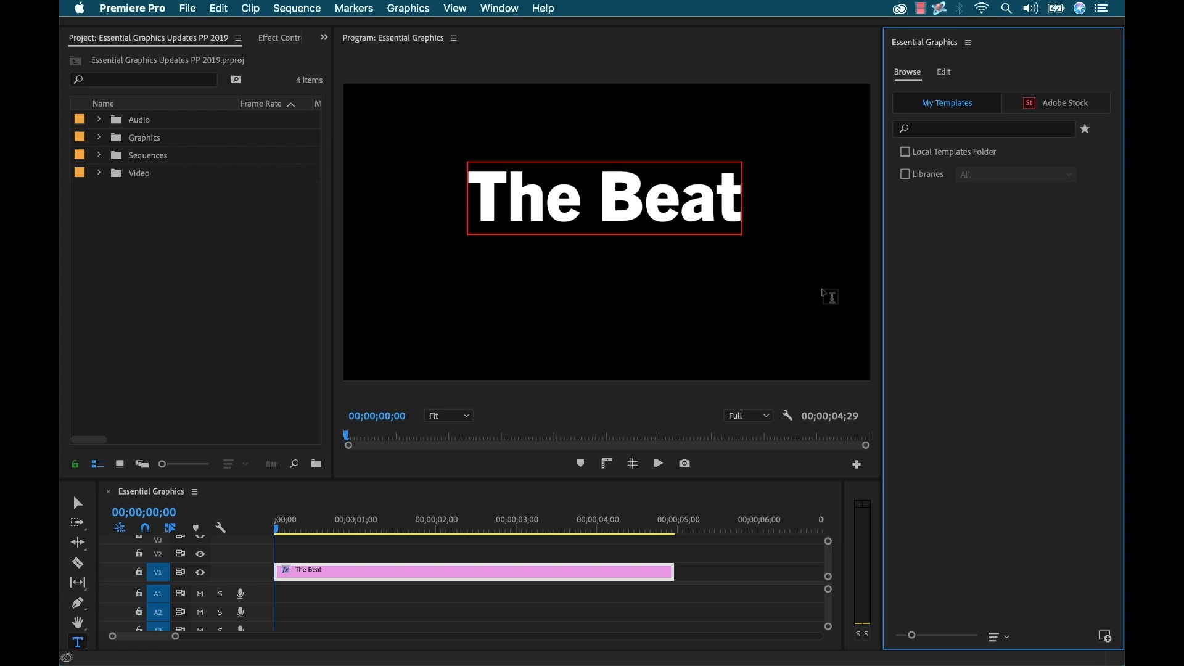
pyautogui.click(943, 72)
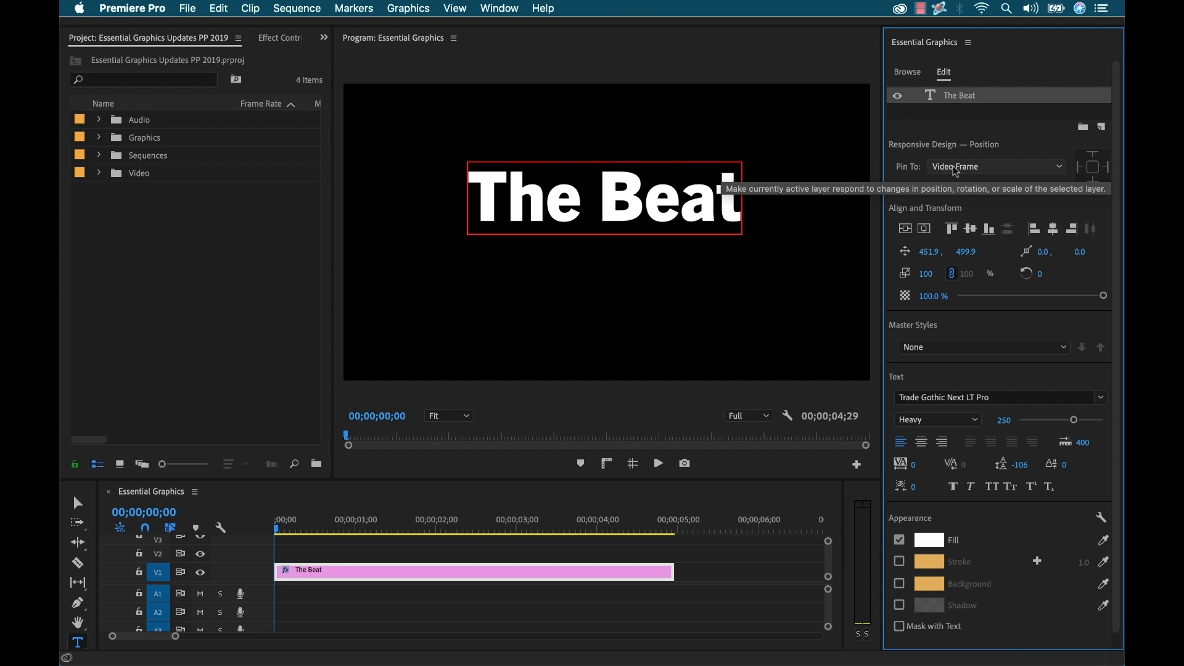
pyautogui.moveTo(965, 107)
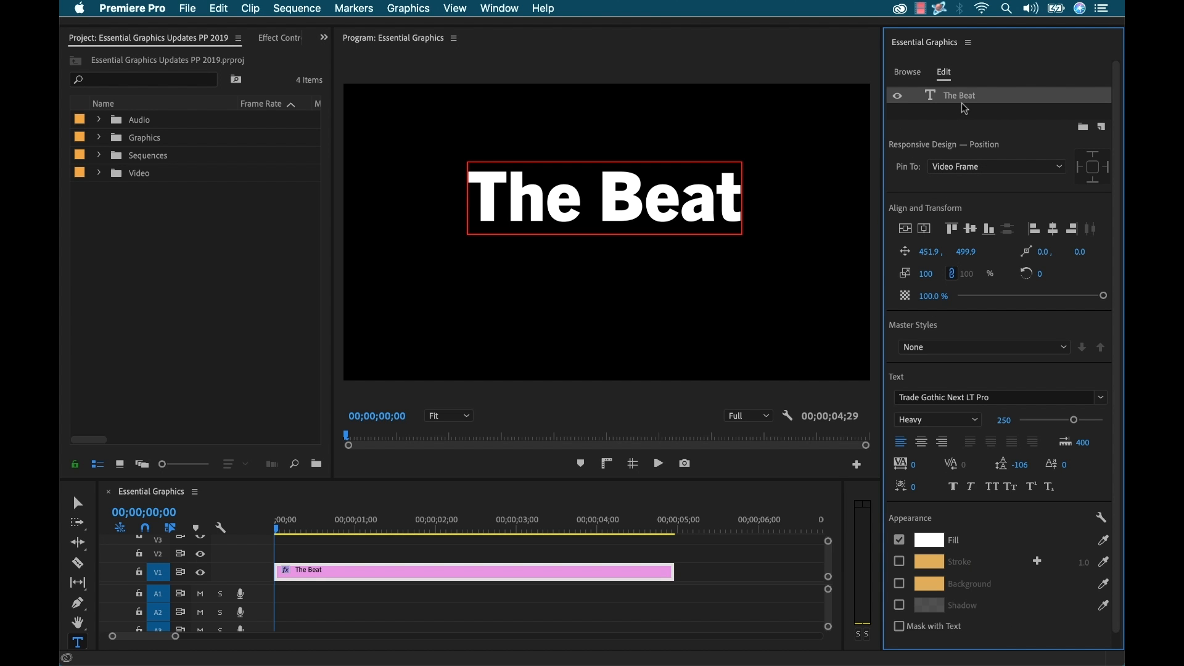
pyautogui.click(1052, 229)
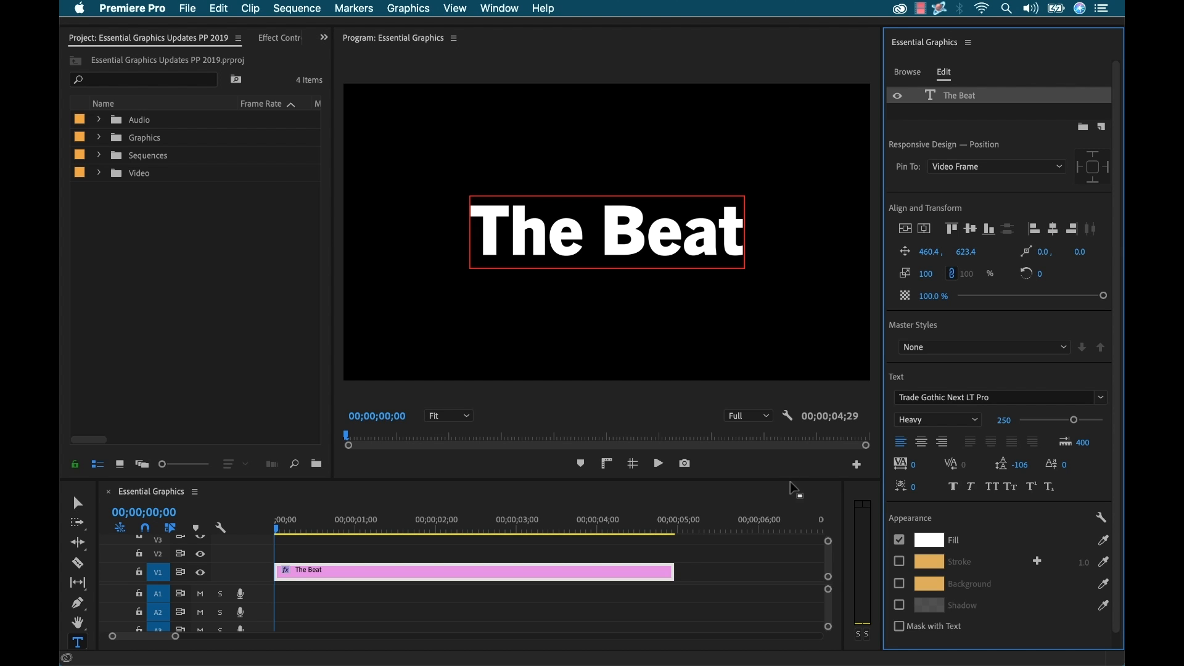
pyautogui.moveTo(981, 347)
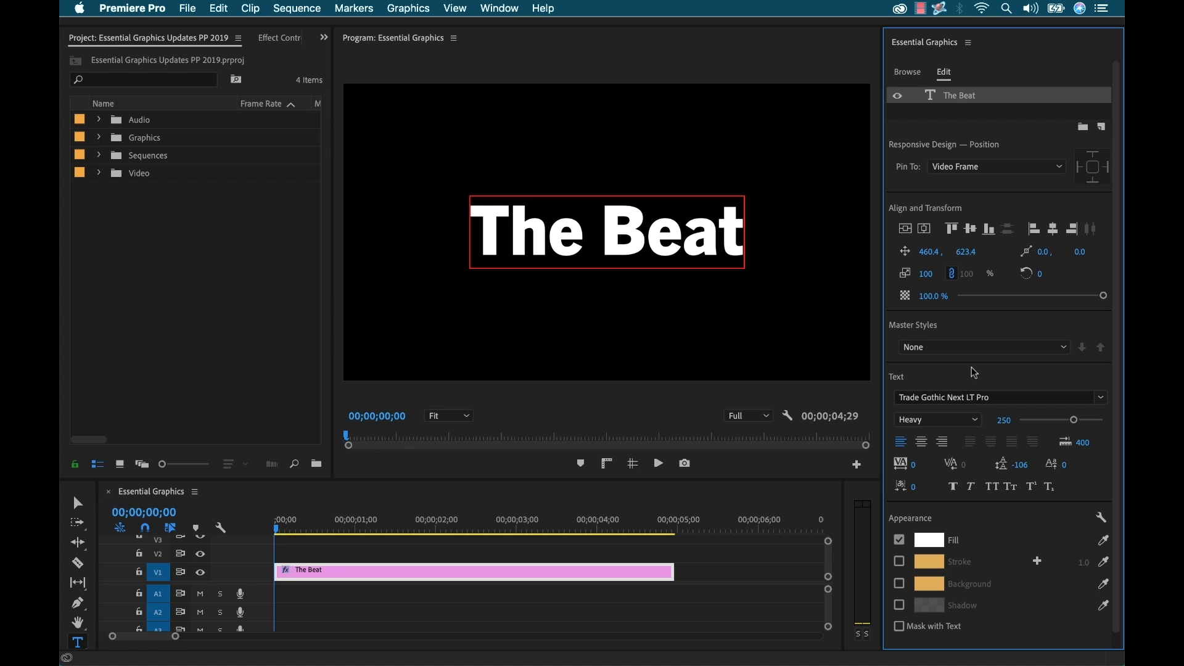
pyautogui.moveTo(983, 513)
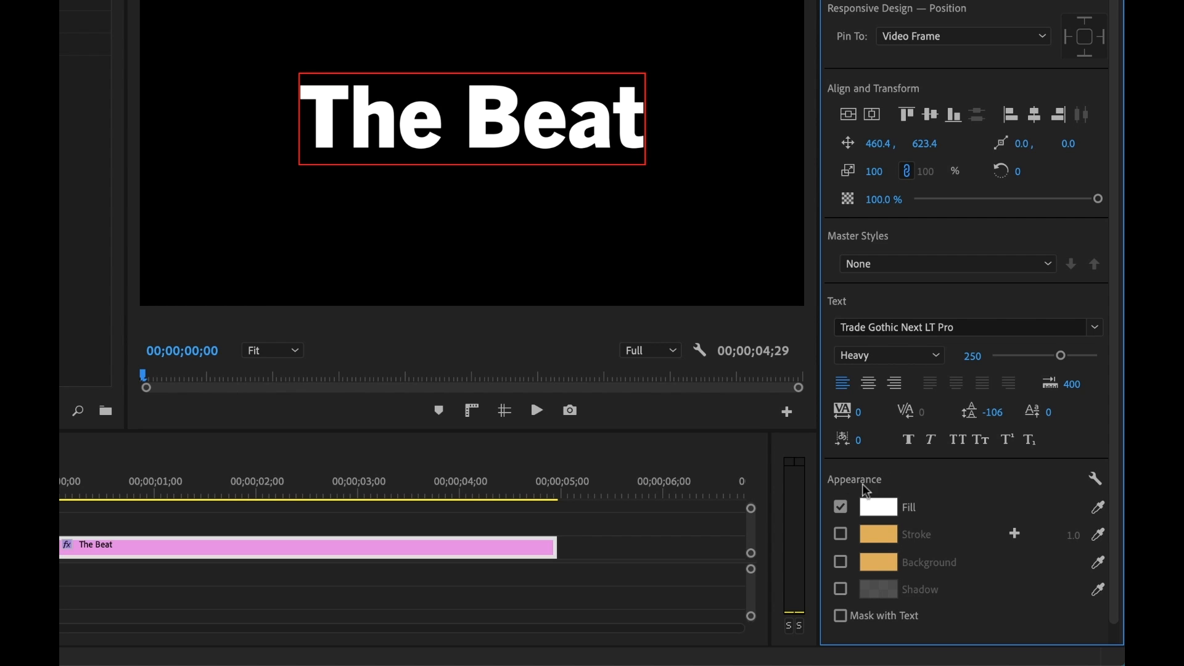
# Step: Add four stacked strokes to The Beat, alternating orange width 77 with white
pyautogui.click(840, 534)
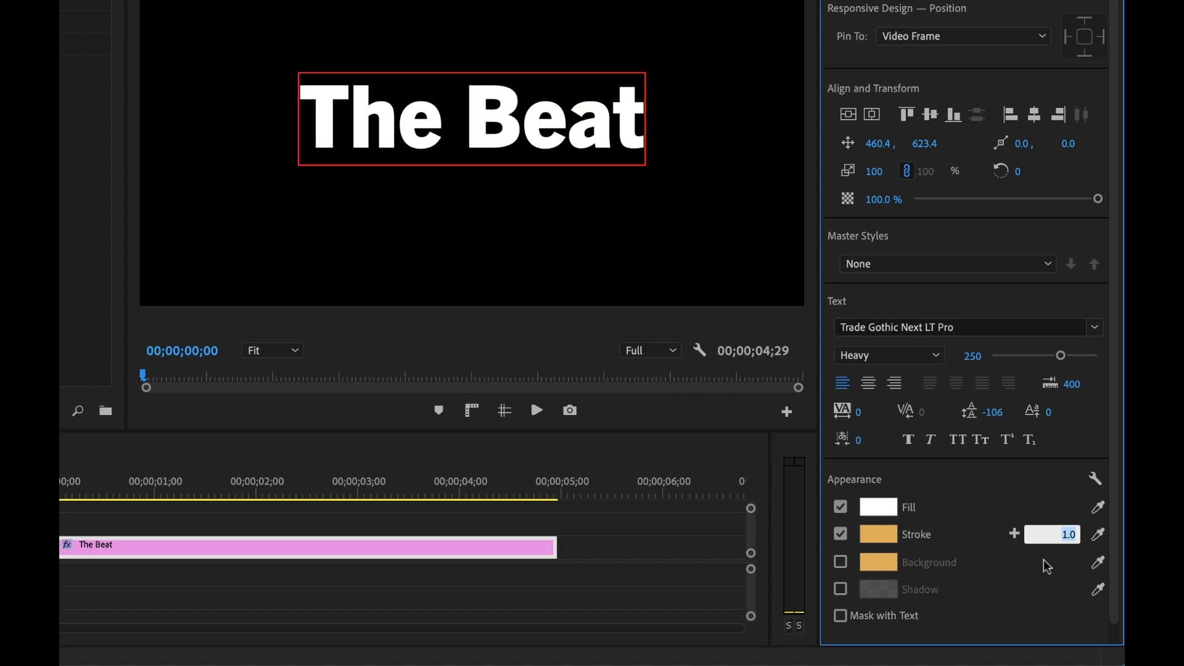
pyautogui.moveTo(1050, 551)
pyautogui.write('77')
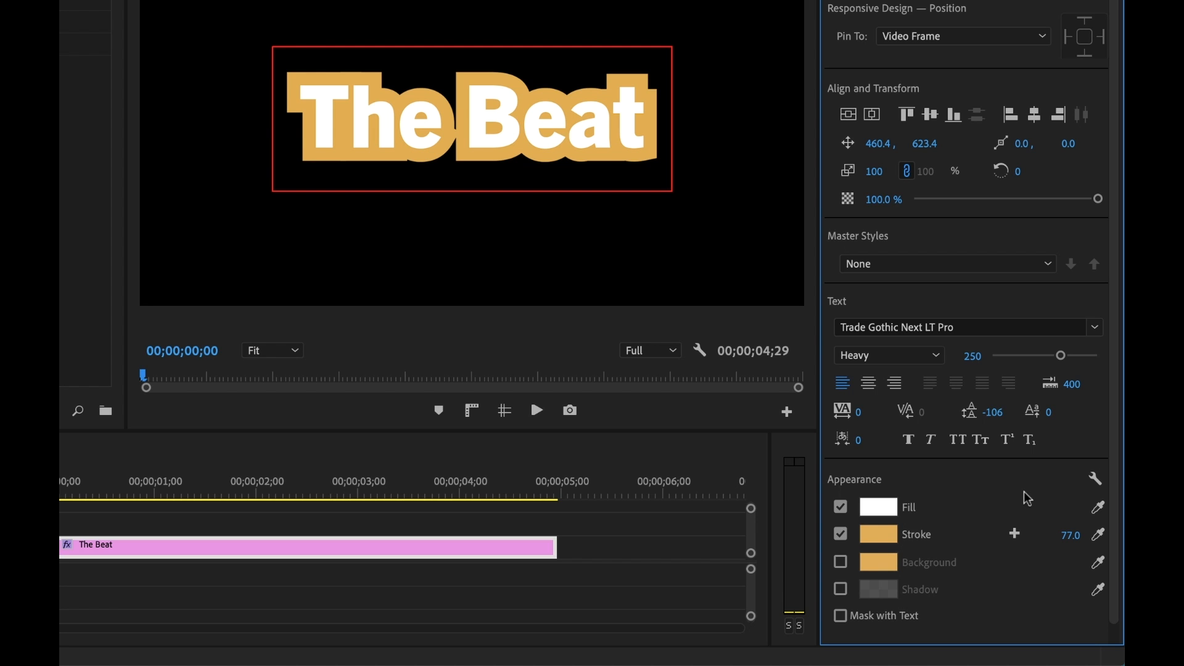
pyautogui.moveTo(1019, 541)
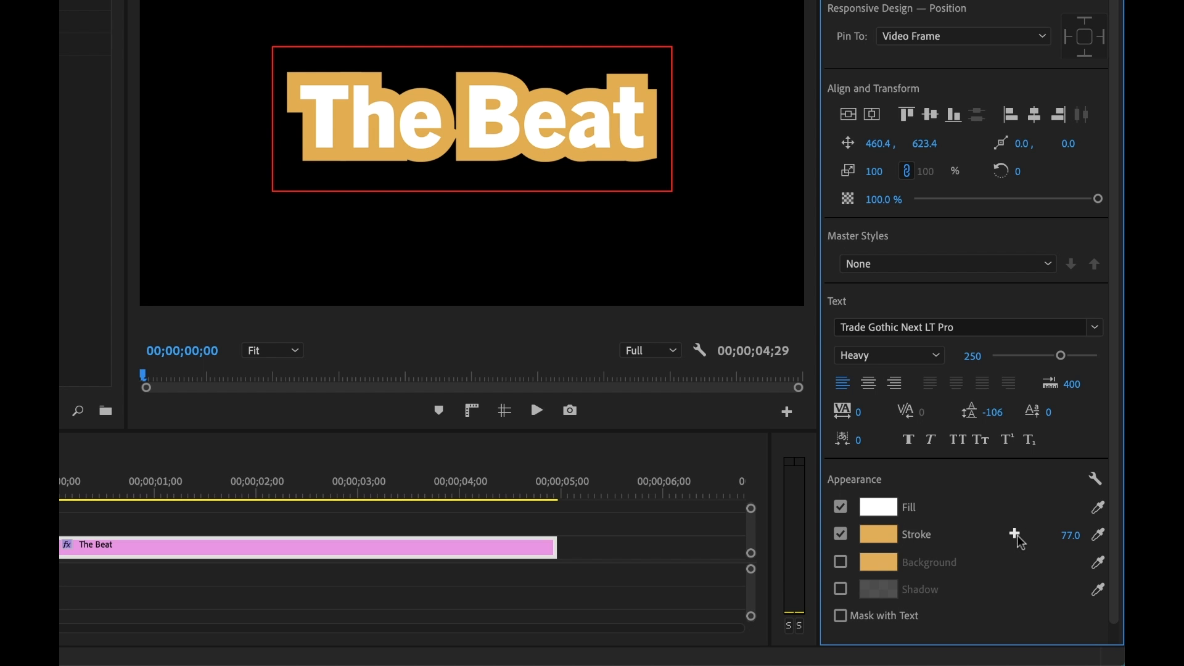
pyautogui.click(1016, 534)
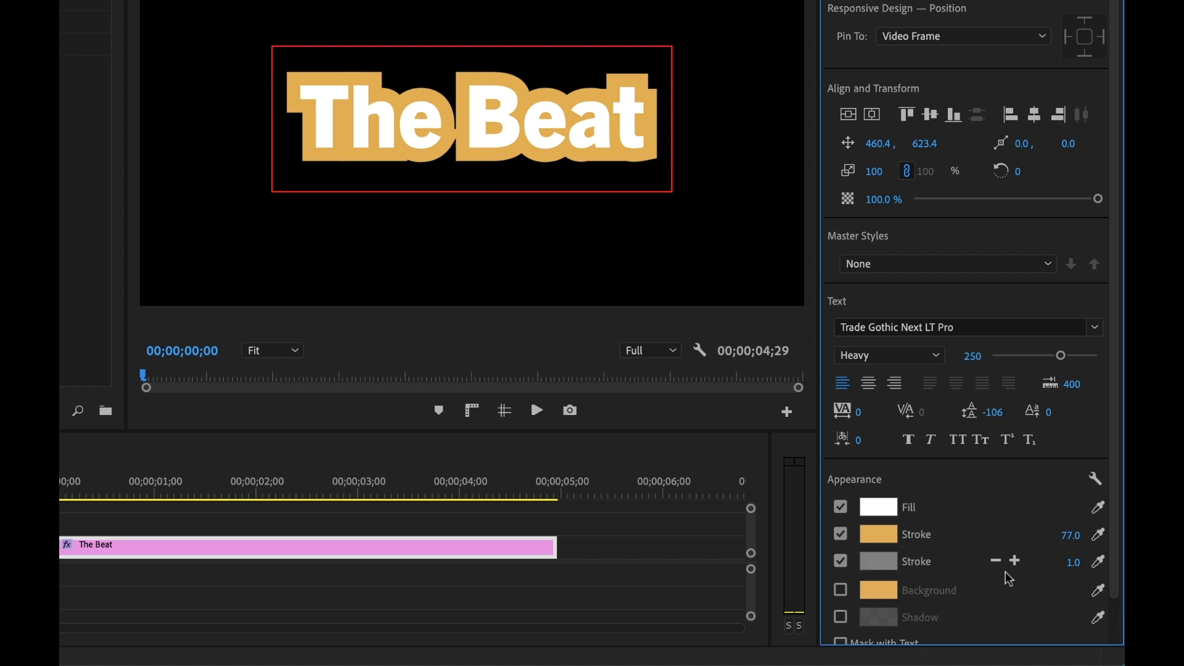
pyautogui.moveTo(904, 567)
pyautogui.write('12')
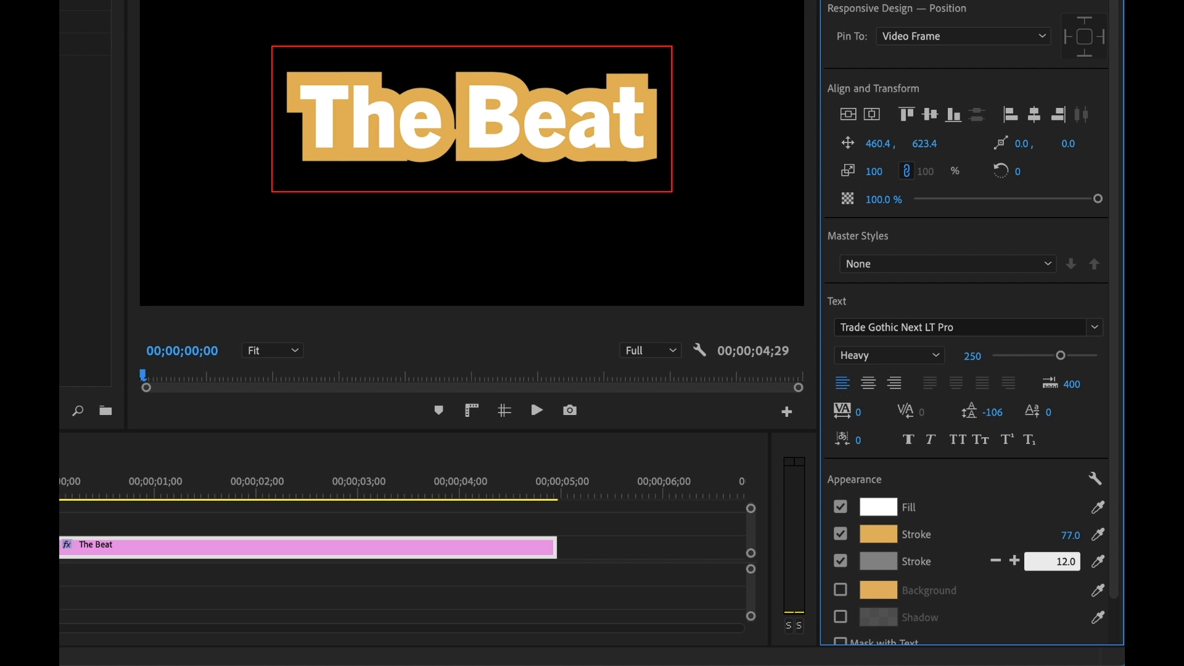
pyautogui.click(876, 507)
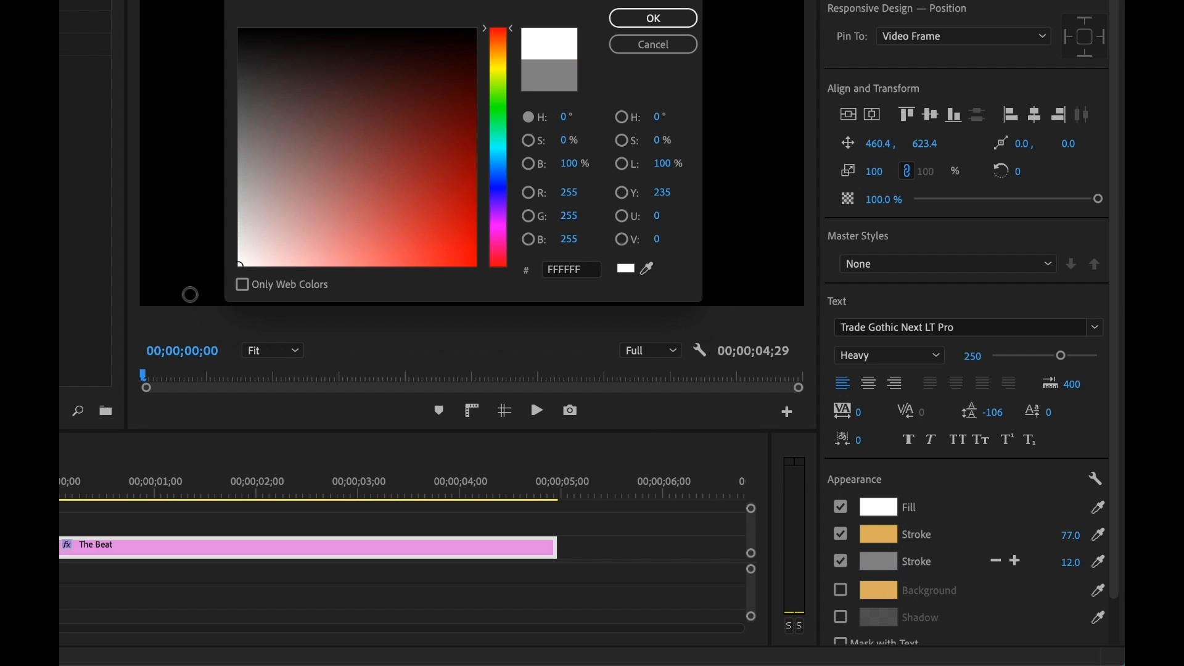
pyautogui.click(651, 17)
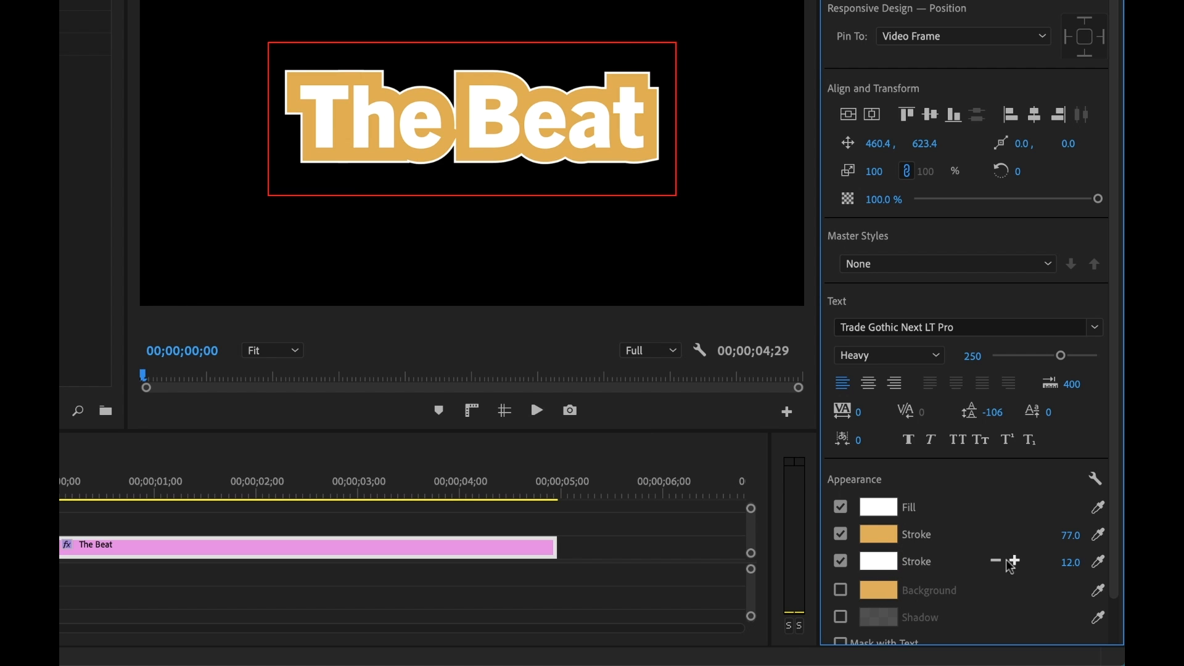
pyautogui.click(1015, 566)
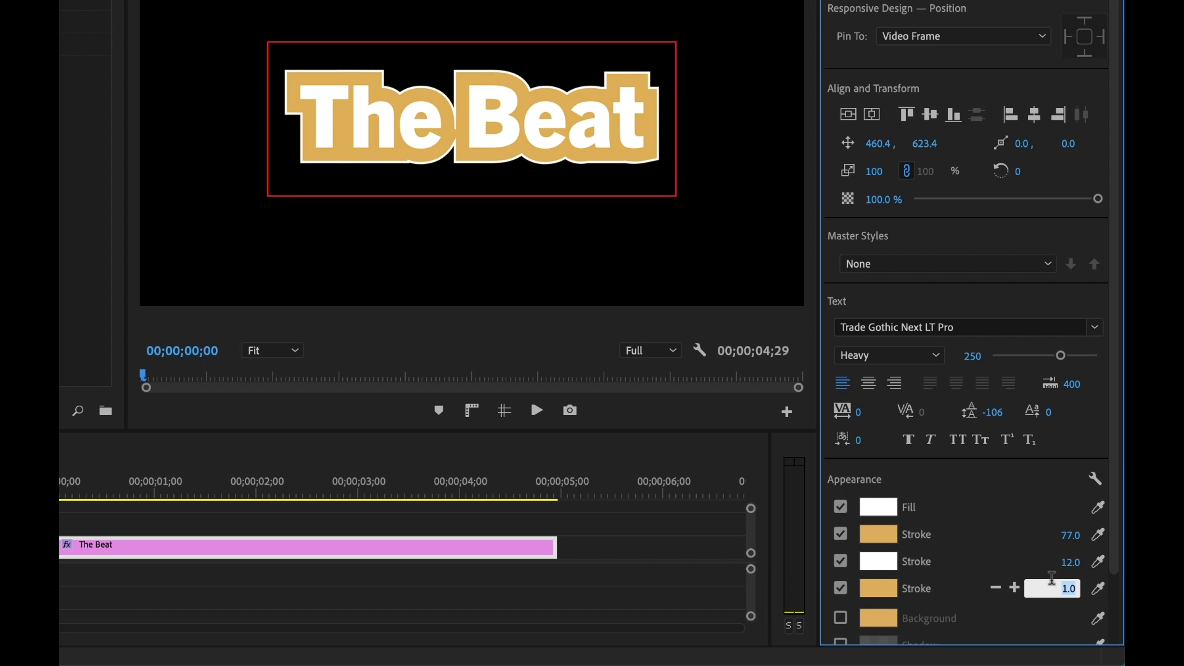
pyautogui.write('77.0')
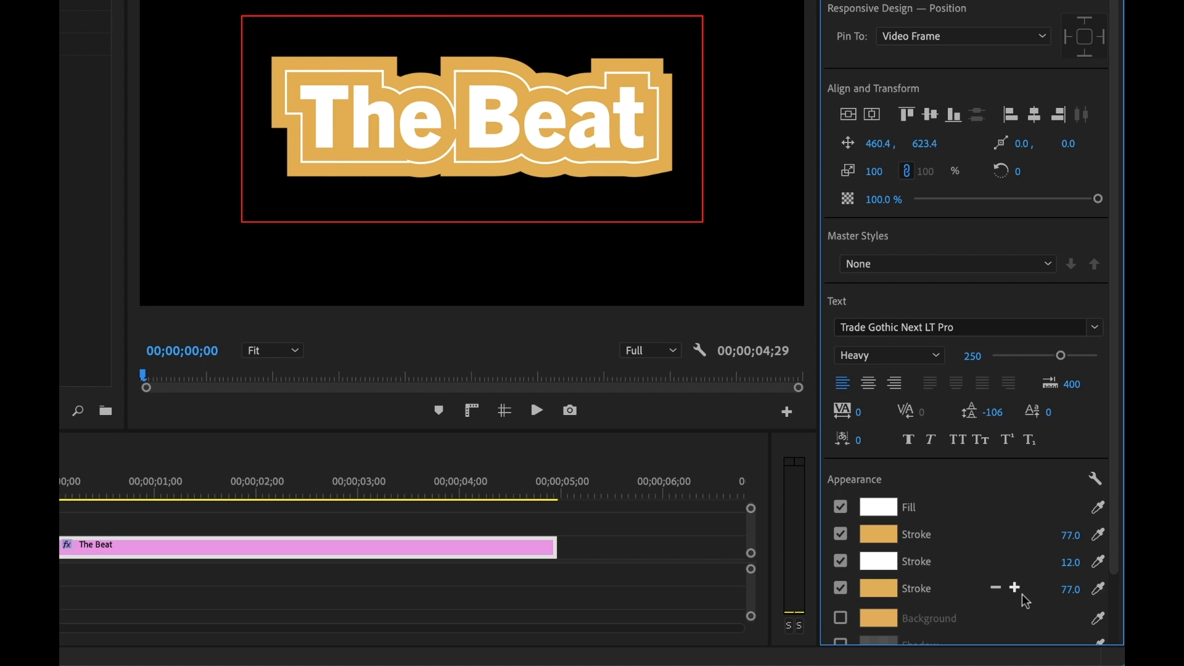
pyautogui.click(996, 588)
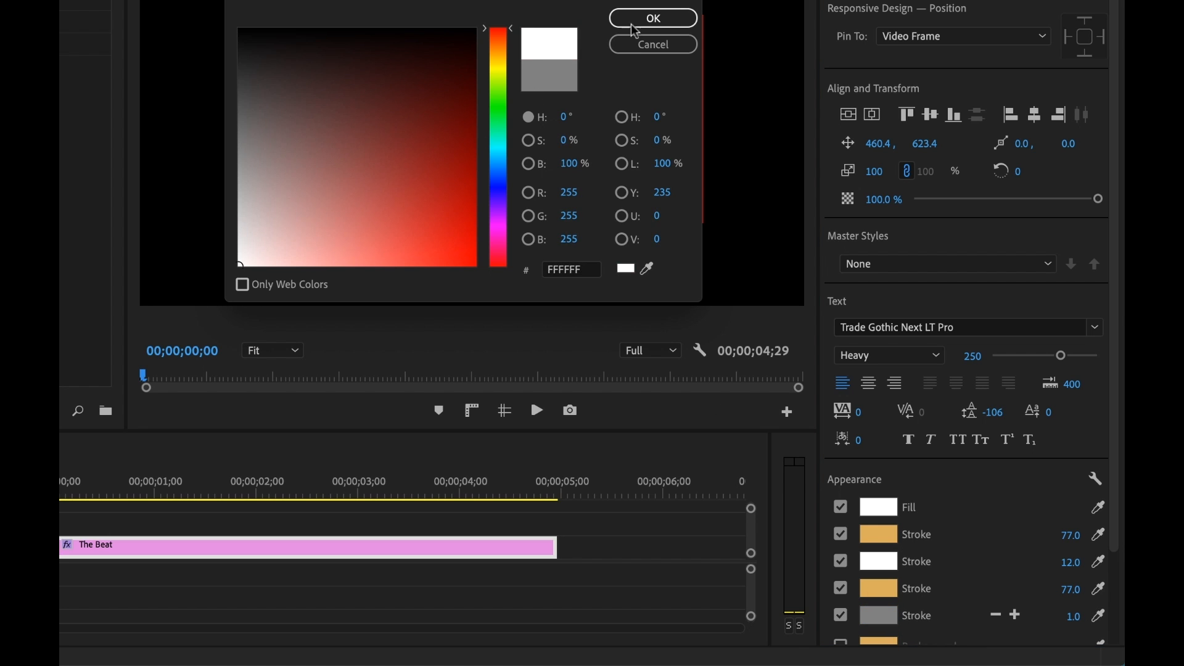
pyautogui.click(652, 18)
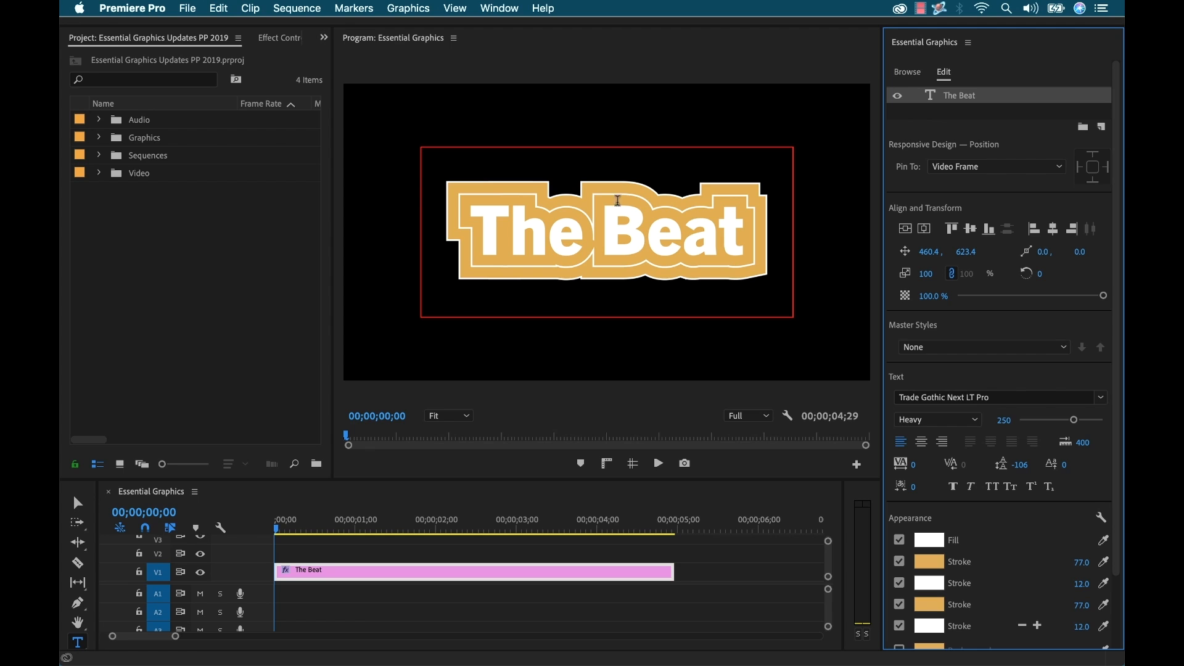
pyautogui.moveTo(549, 256)
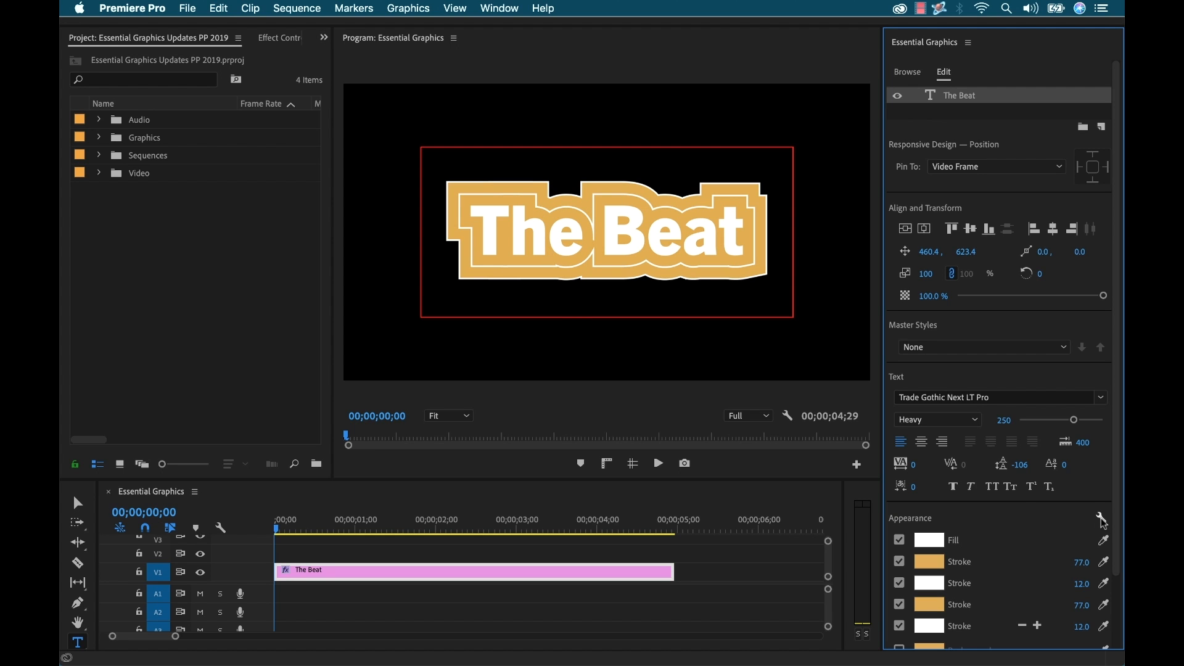
# Step: Set the stroke Line Join to Round Join in Graphics Properties
pyautogui.click(1100, 519)
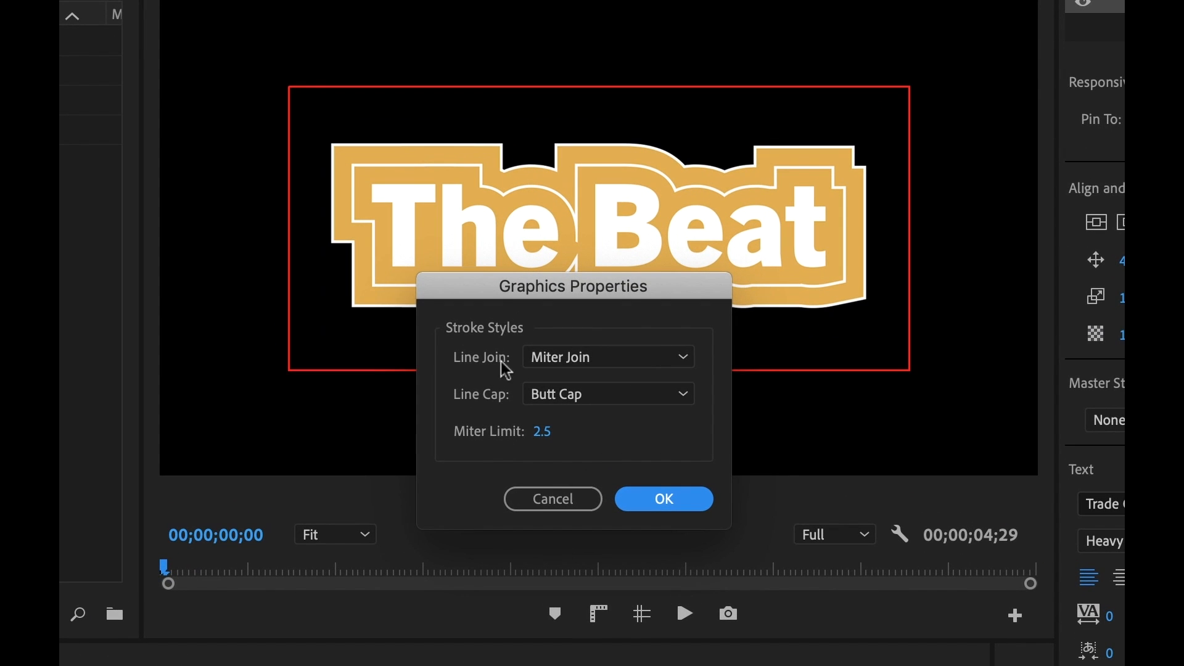
pyautogui.moveTo(485, 344)
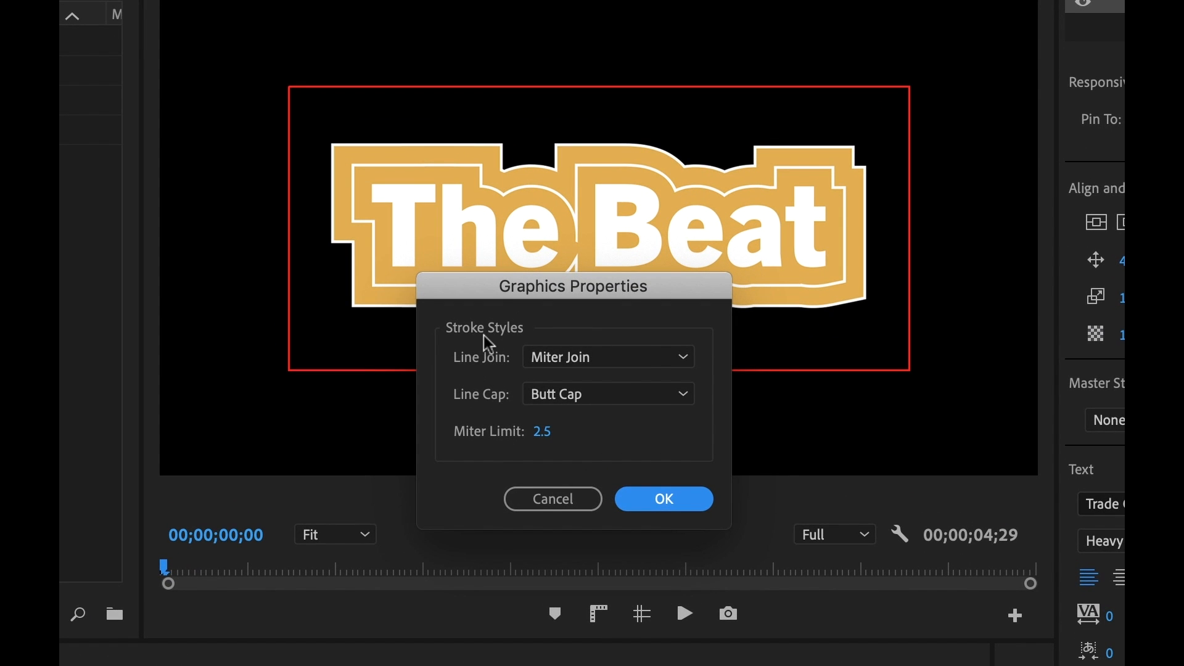
pyautogui.moveTo(491, 381)
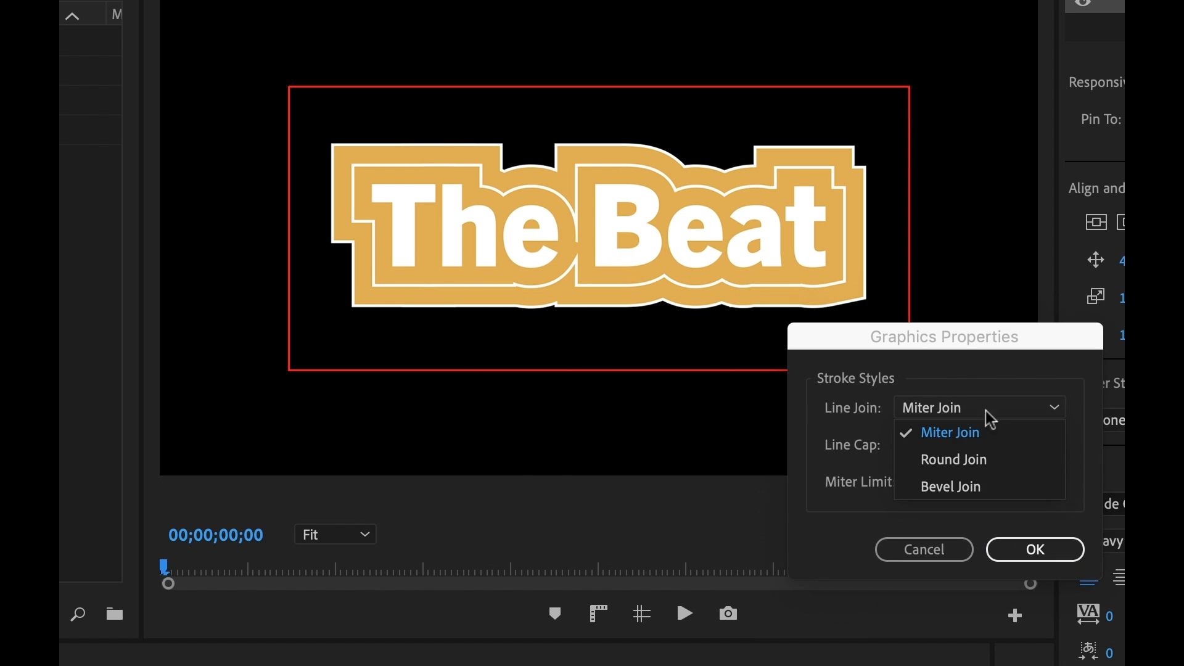
pyautogui.click(954, 458)
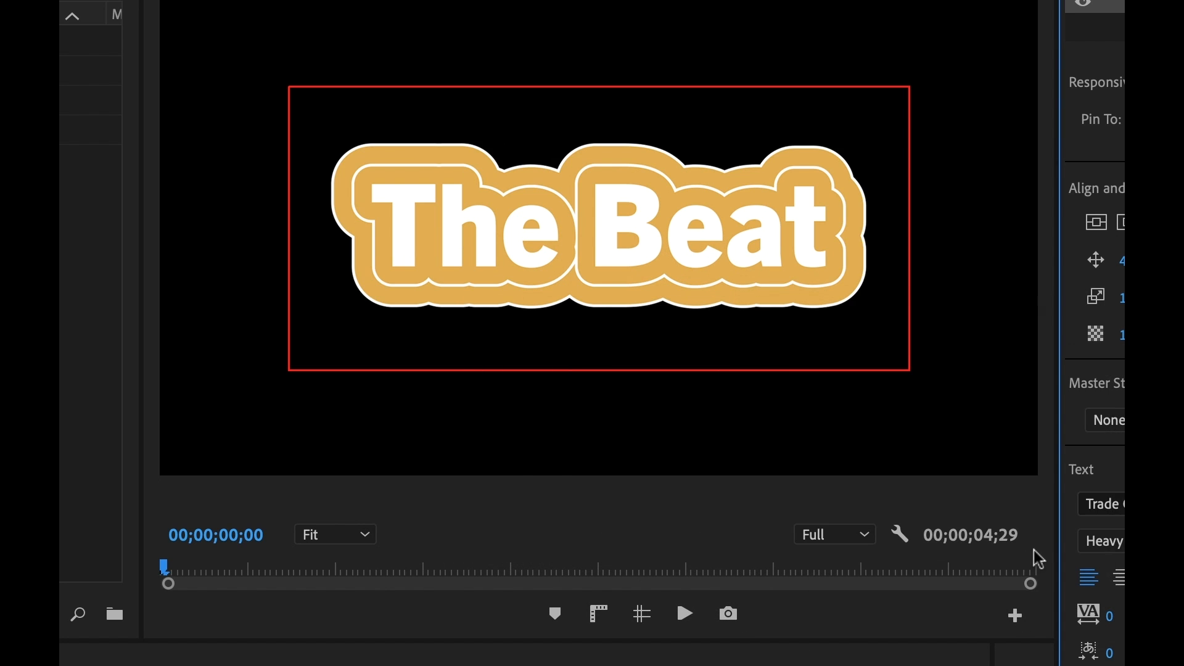
pyautogui.moveTo(703, 270)
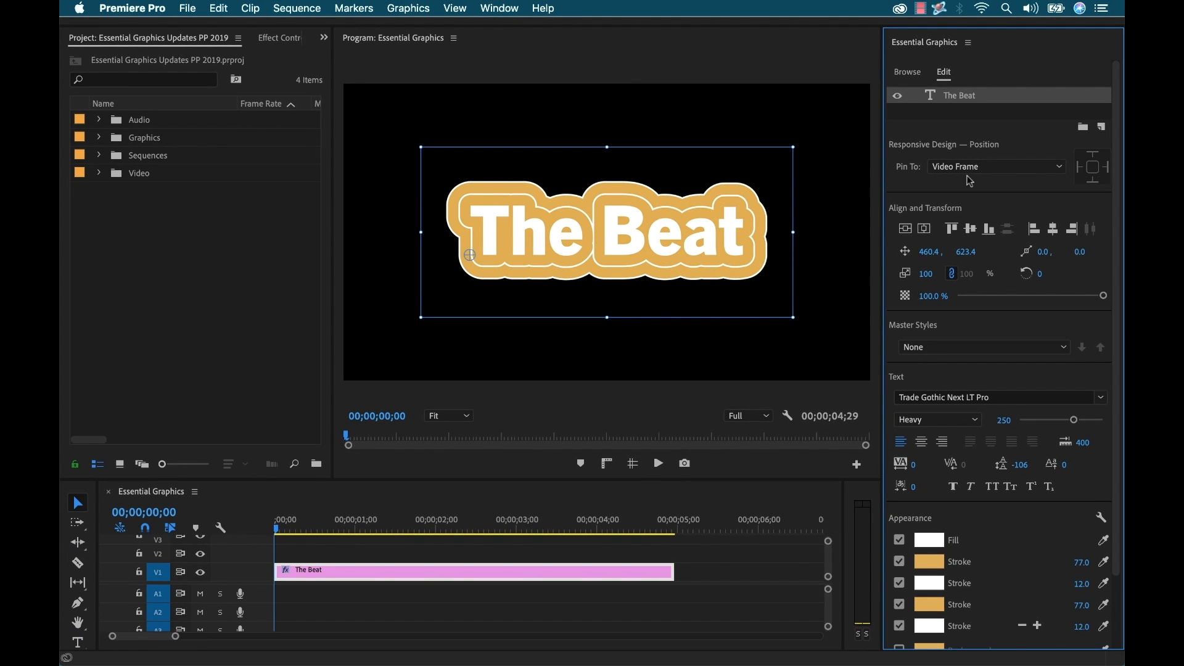
pyautogui.moveTo(1081, 584)
pyautogui.write('Premium')
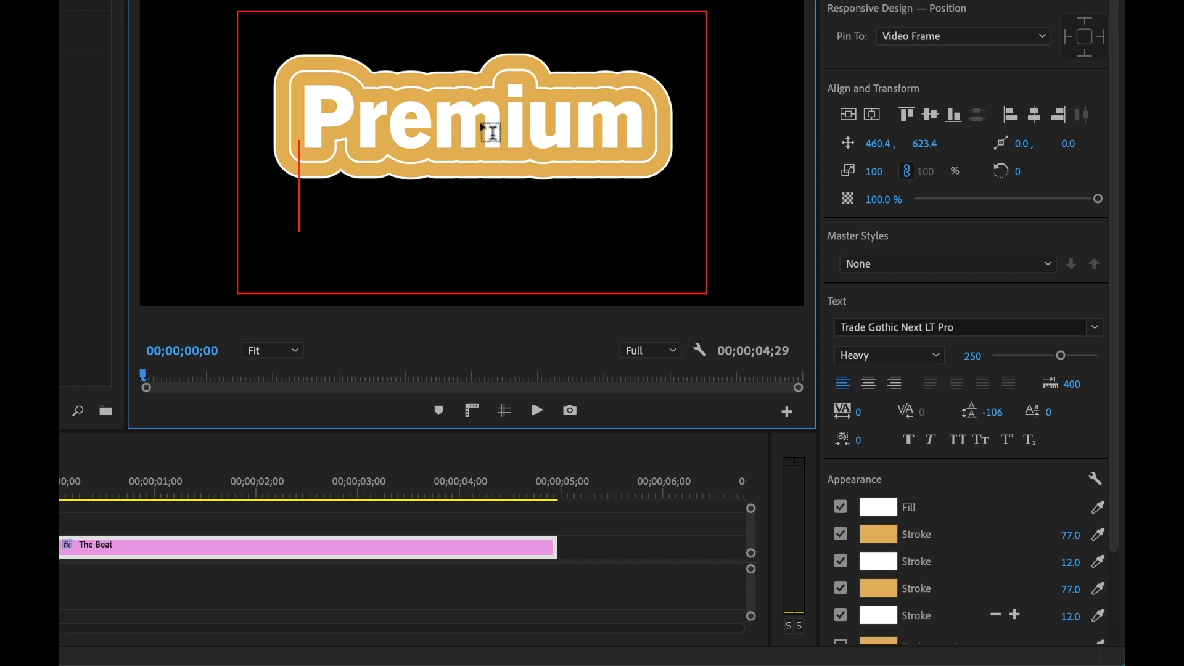
# Step: Change the text to 'Premium Beat', centre-align both lines, and increase the leading
pyautogui.write('Beat')
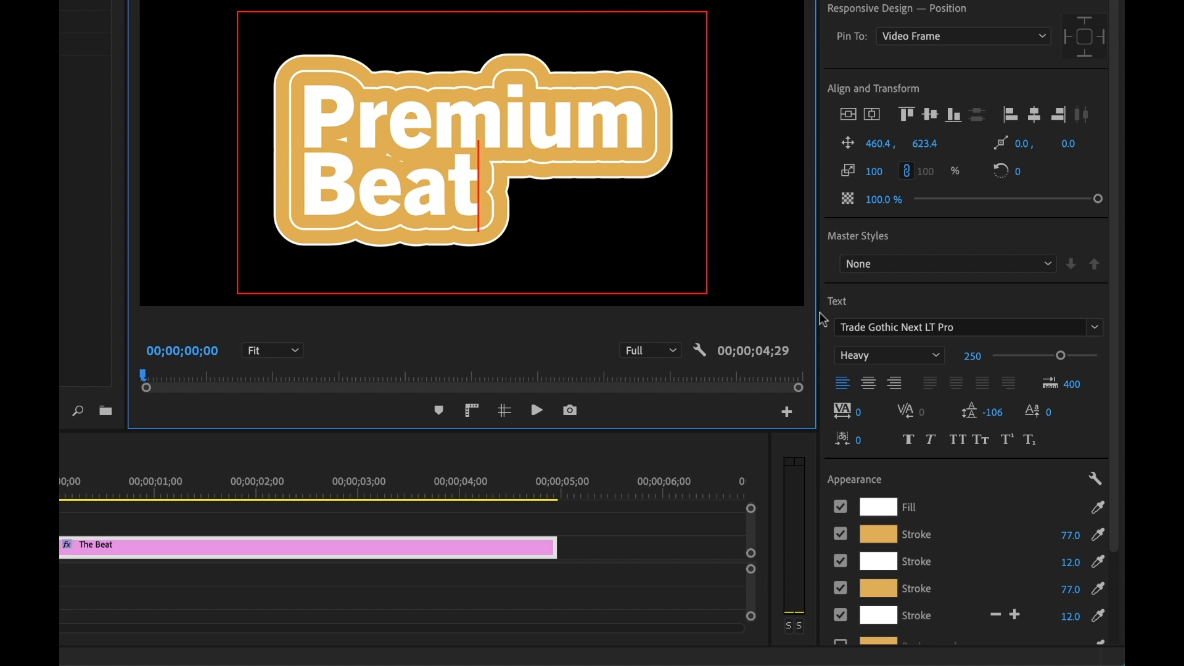
pyautogui.click(1033, 114)
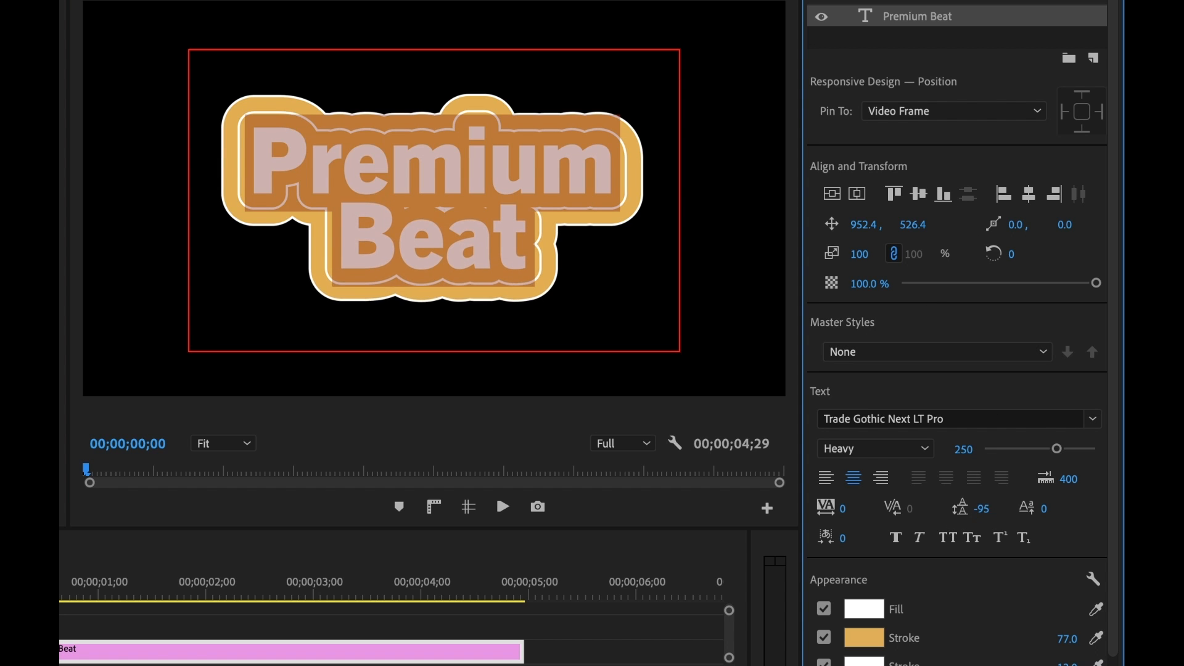
pyautogui.click(978, 507)
pyautogui.write('46')
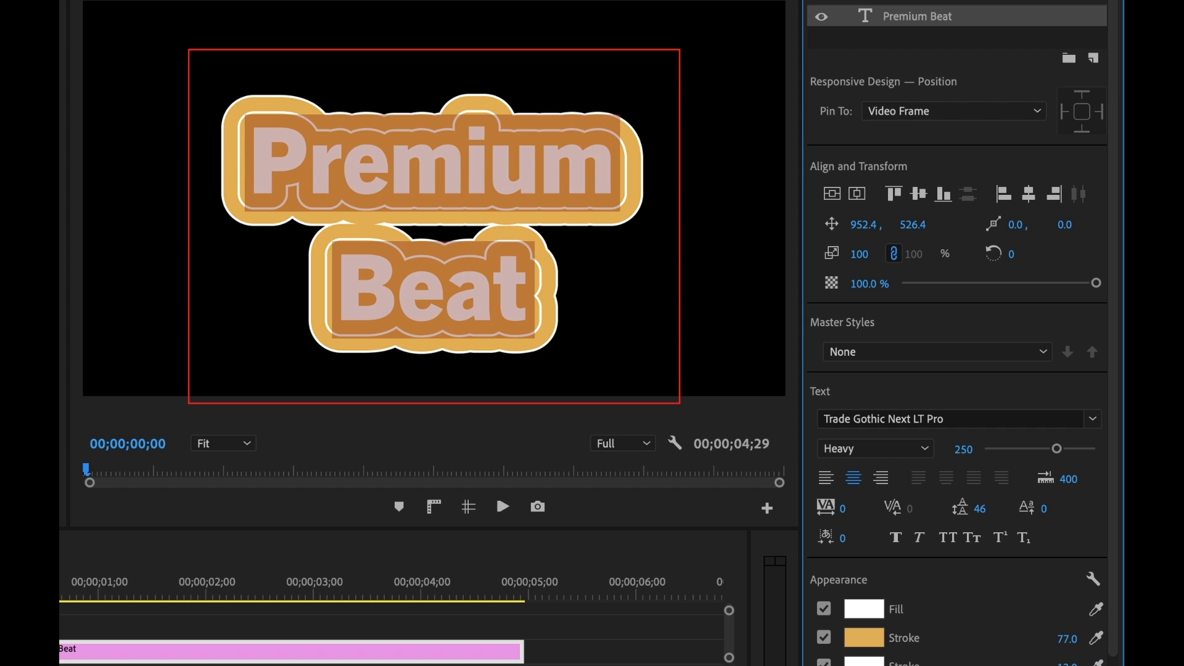
pyautogui.click(976, 507)
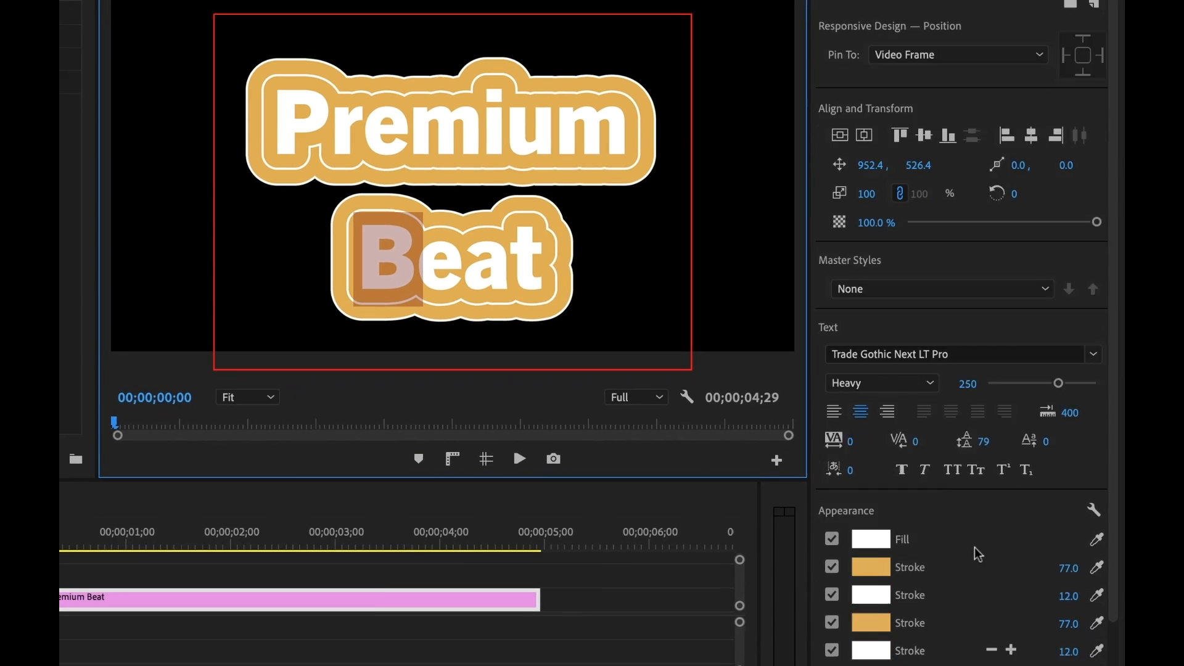
pyautogui.scroll(-3)
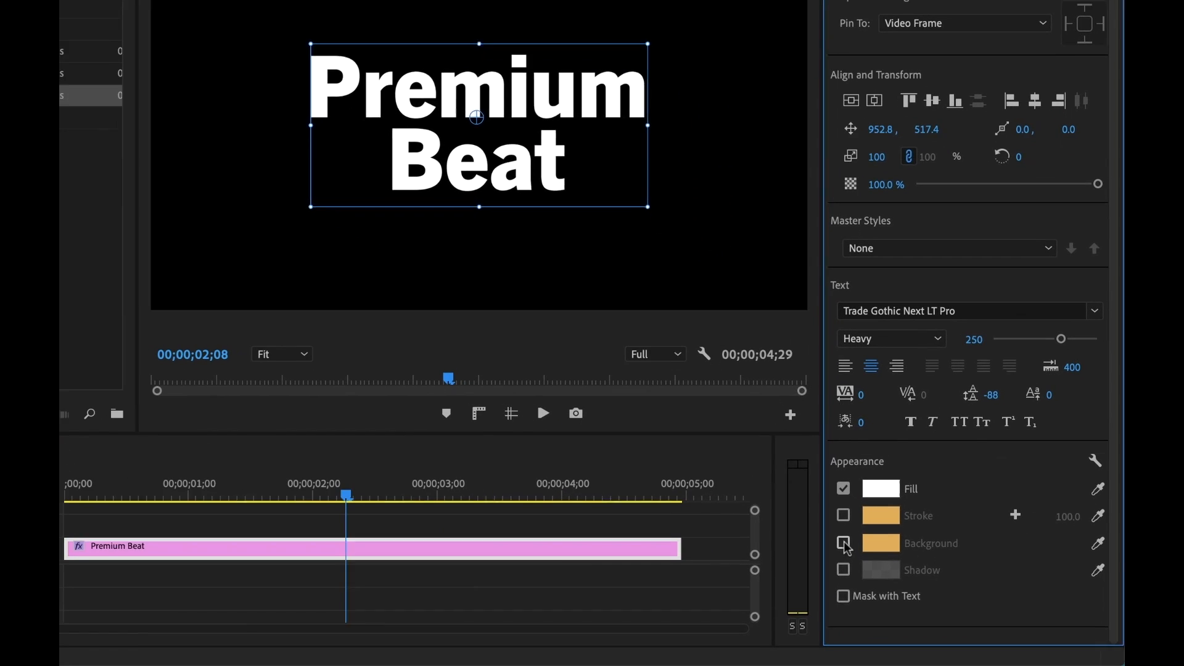
# Step: Turn on a solid orange Background box behind the title and move the playhead earlier
pyautogui.click(844, 544)
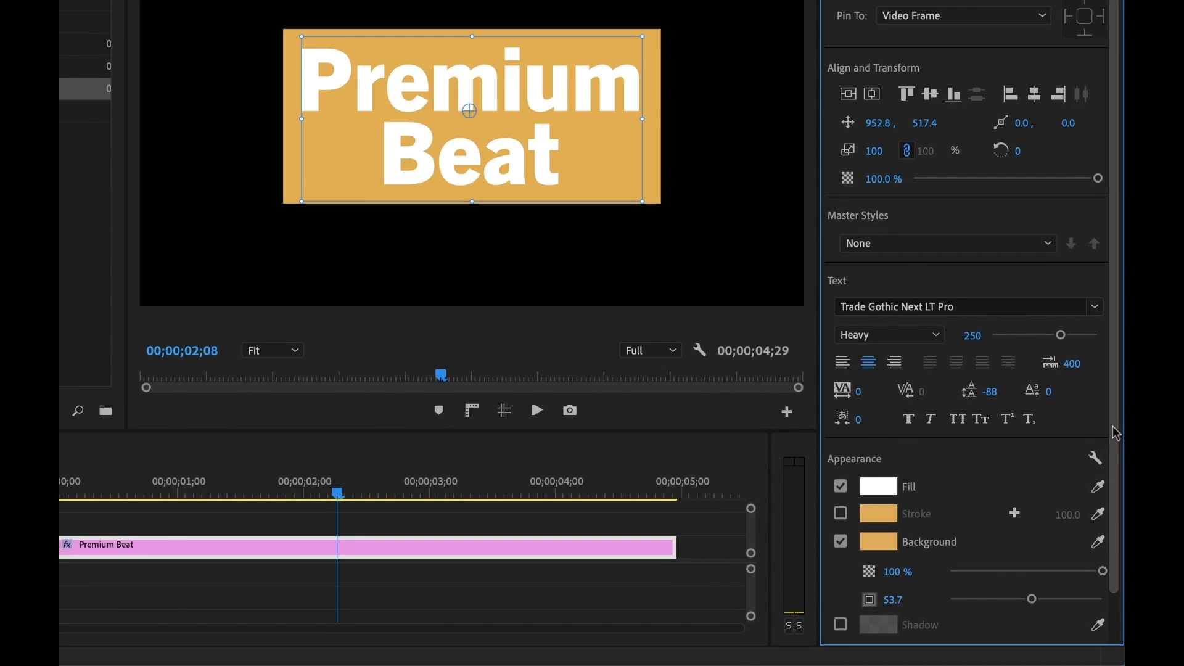
pyautogui.scroll(-3)
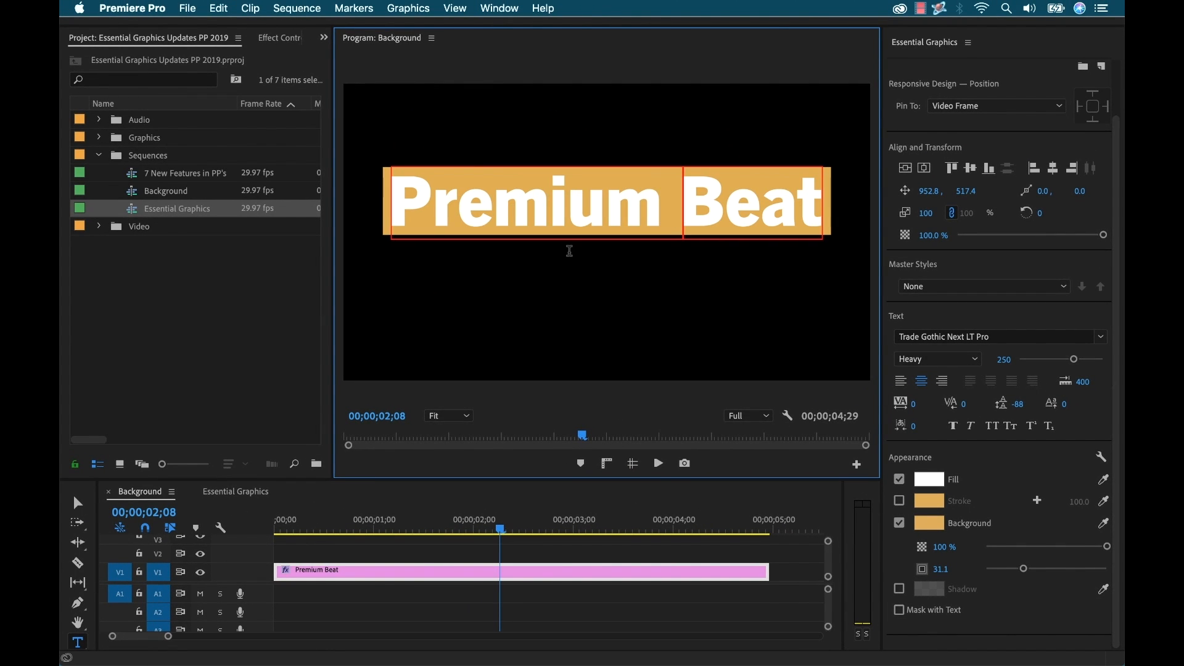
pyautogui.moveTo(688, 536)
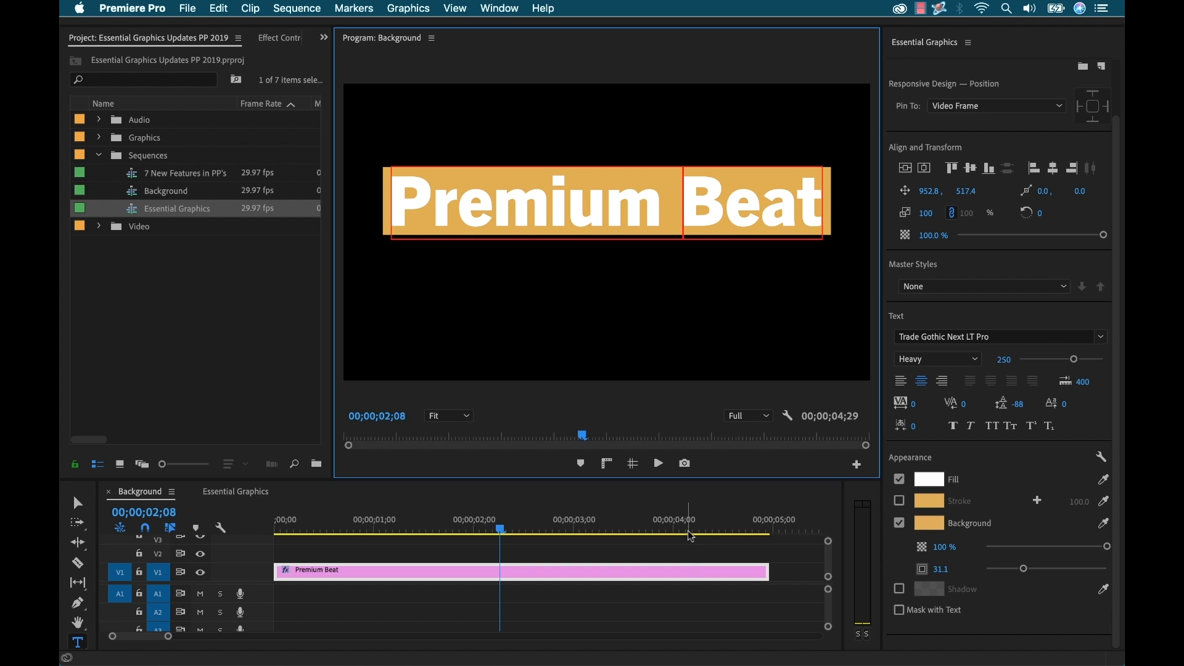
pyautogui.click(943, 71)
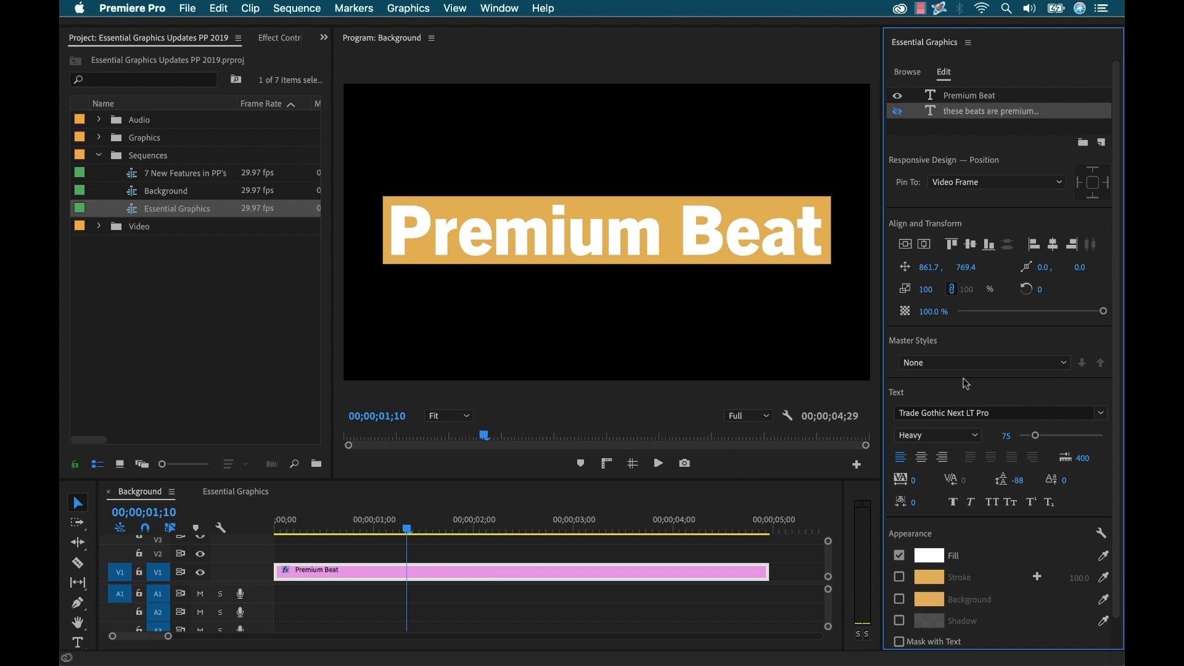
pyautogui.moveTo(974, 393)
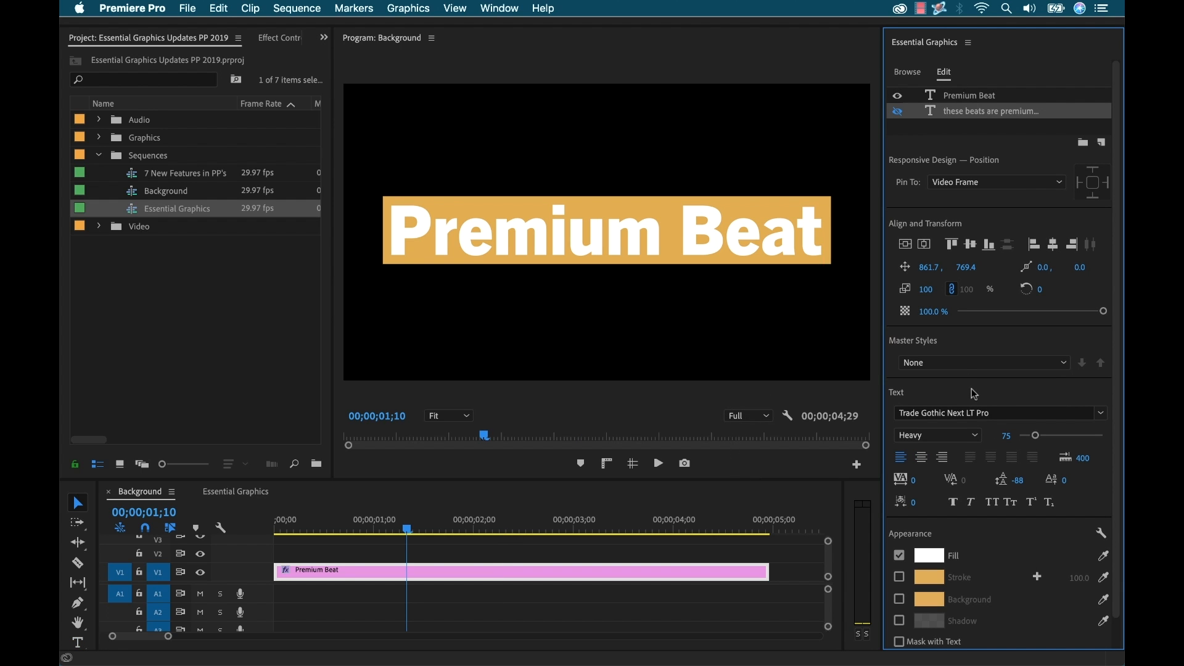
pyautogui.moveTo(743, 215)
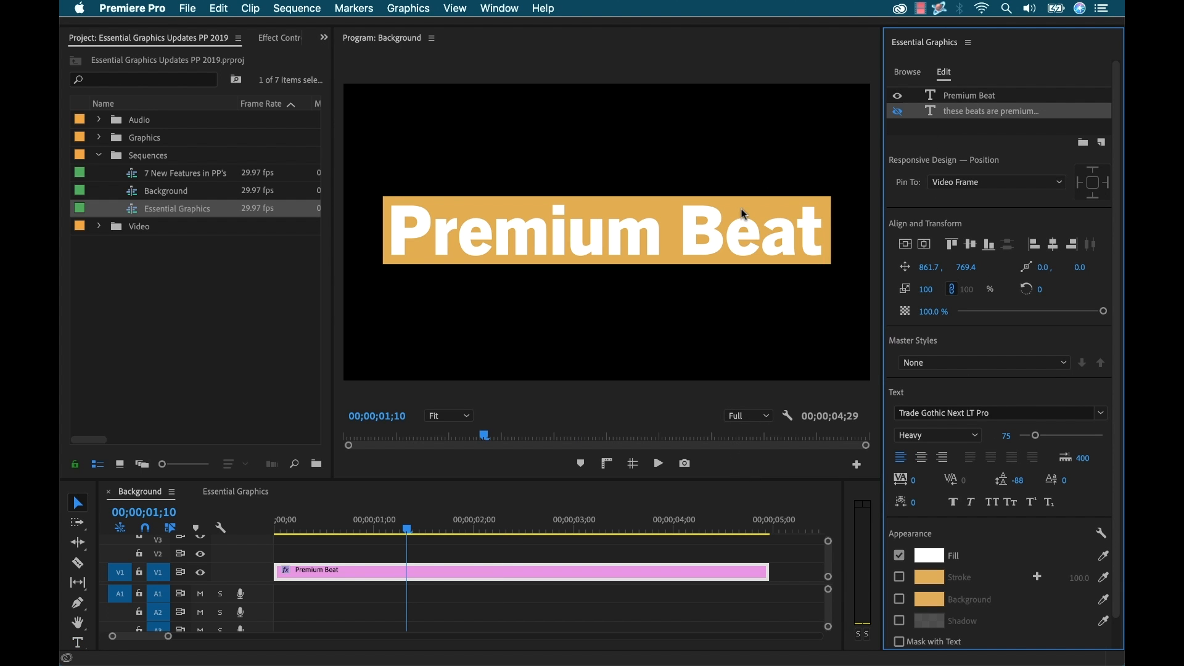
# Step: Make the 'these beats are premium...' subtitle visible and add a Rectangle shape layer
pyautogui.click(897, 111)
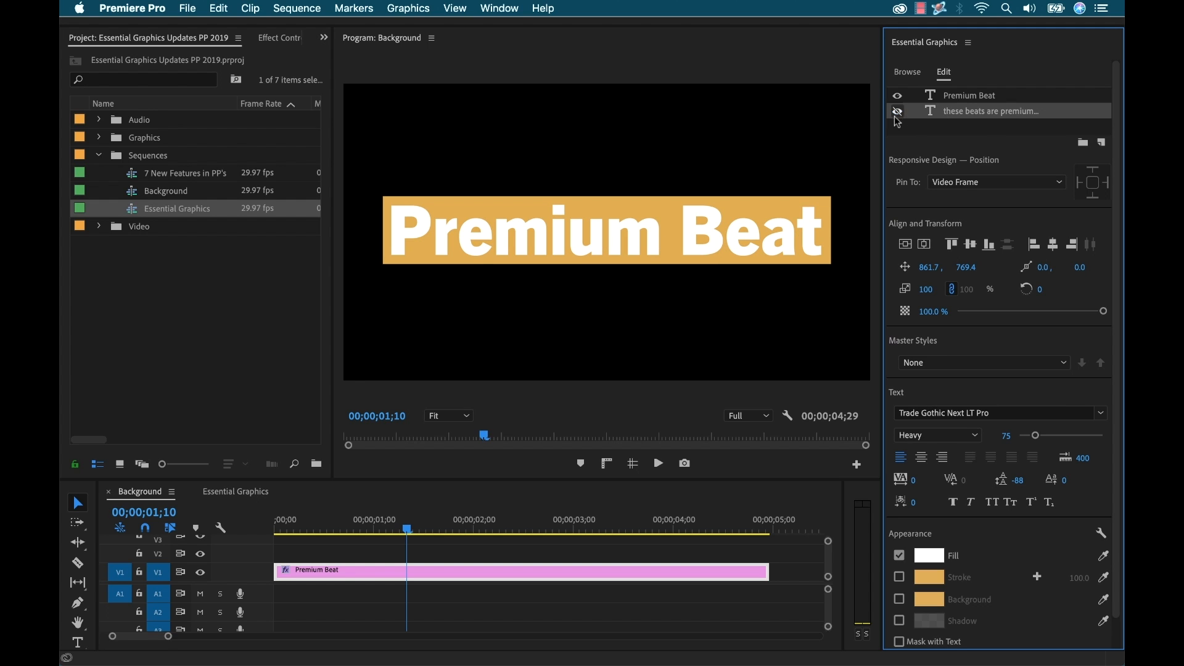
pyautogui.click(897, 111)
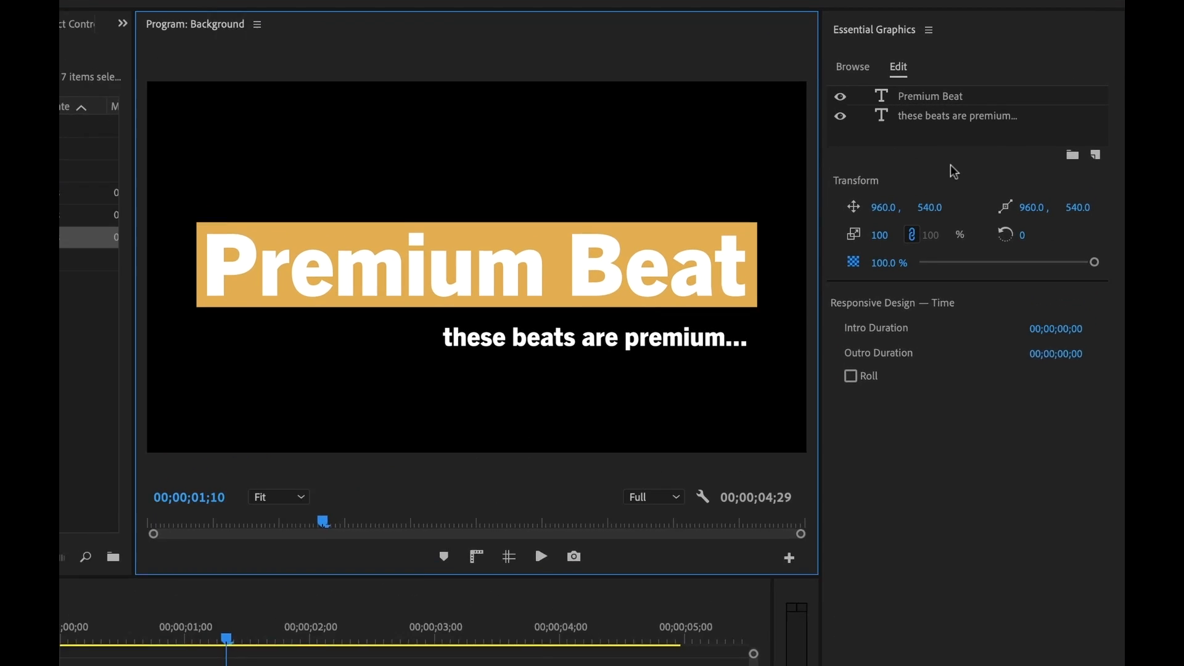
pyautogui.click(1096, 155)
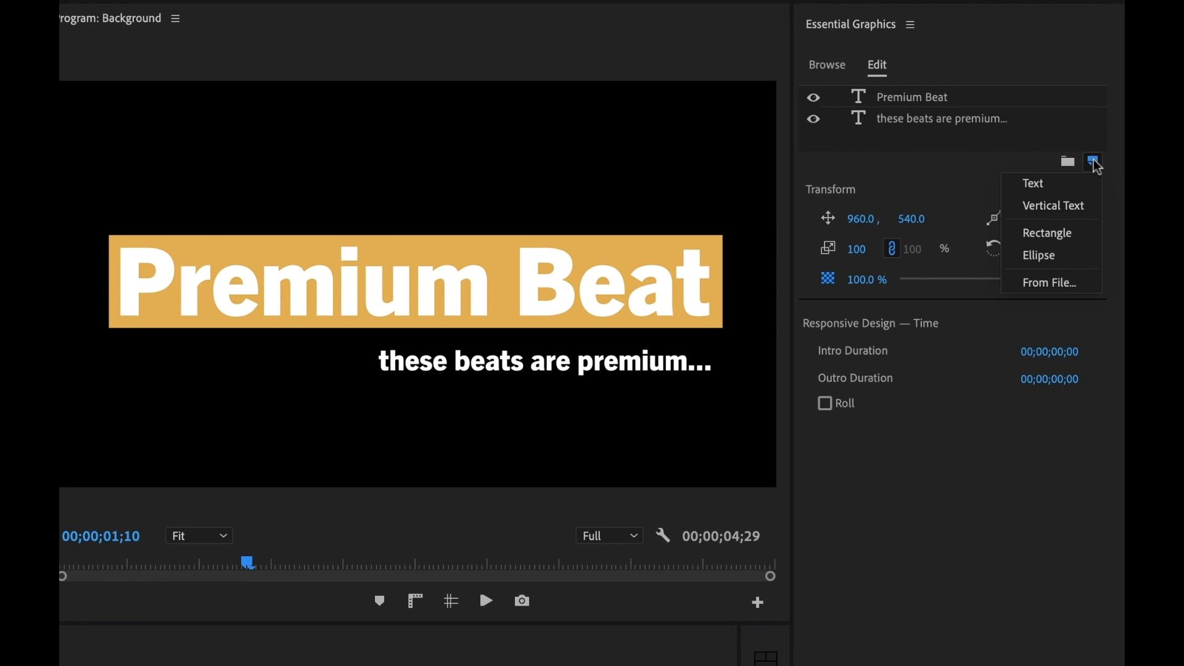
pyautogui.click(1047, 232)
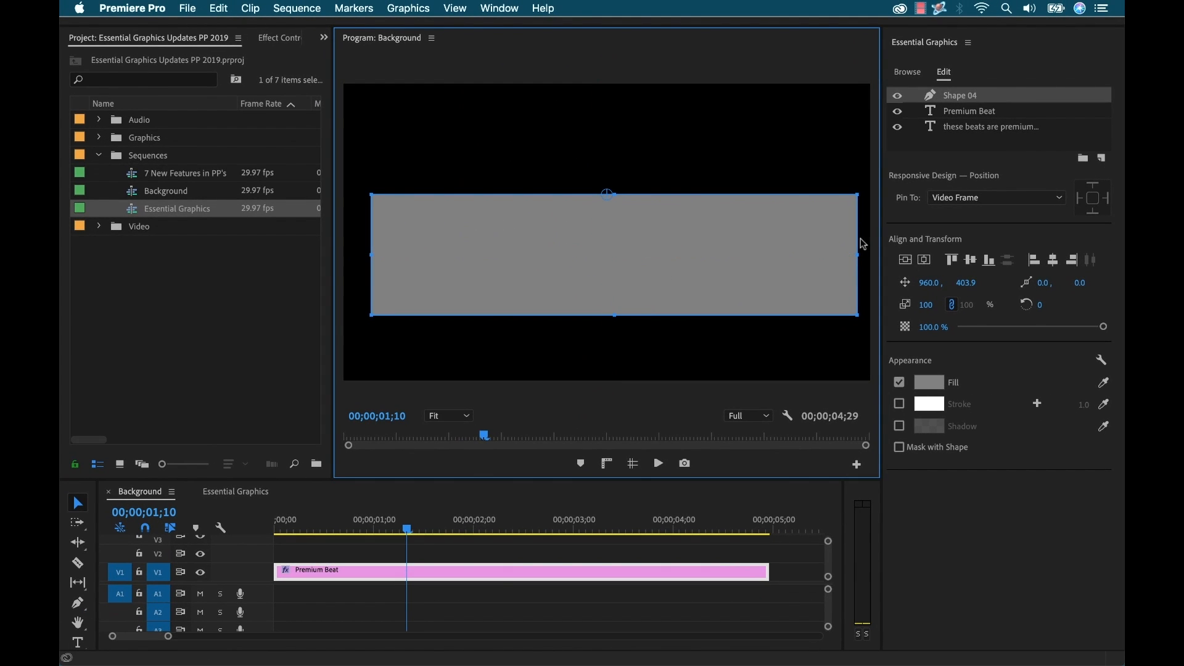
pyautogui.click(353, 529)
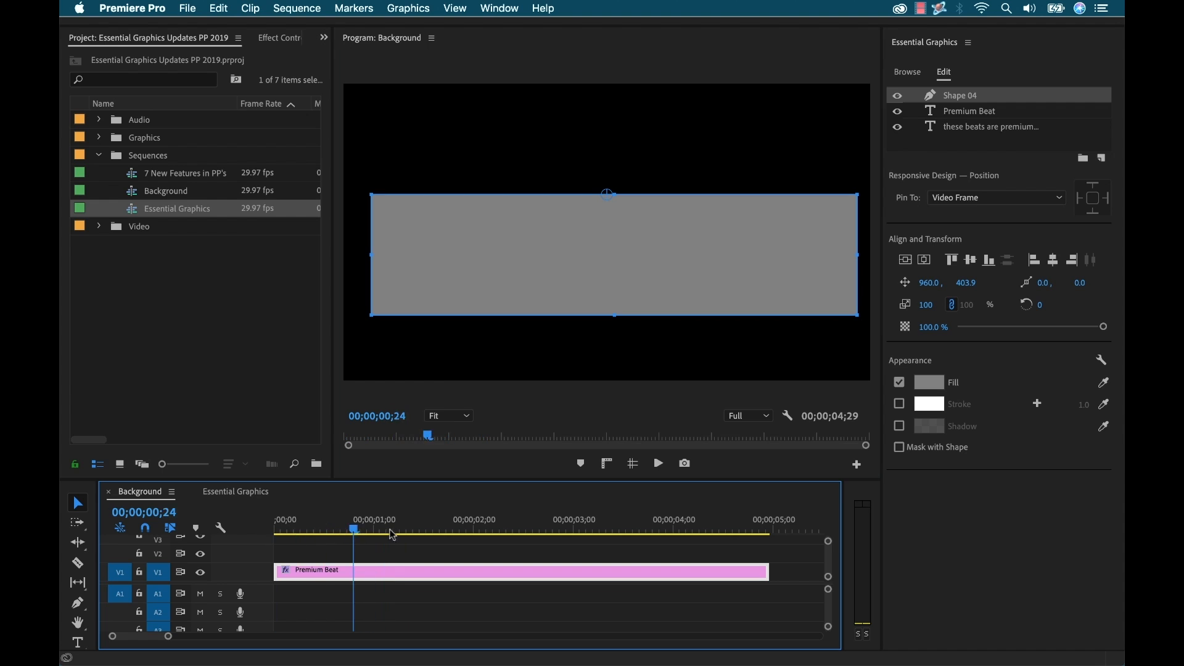
pyautogui.click(377, 529)
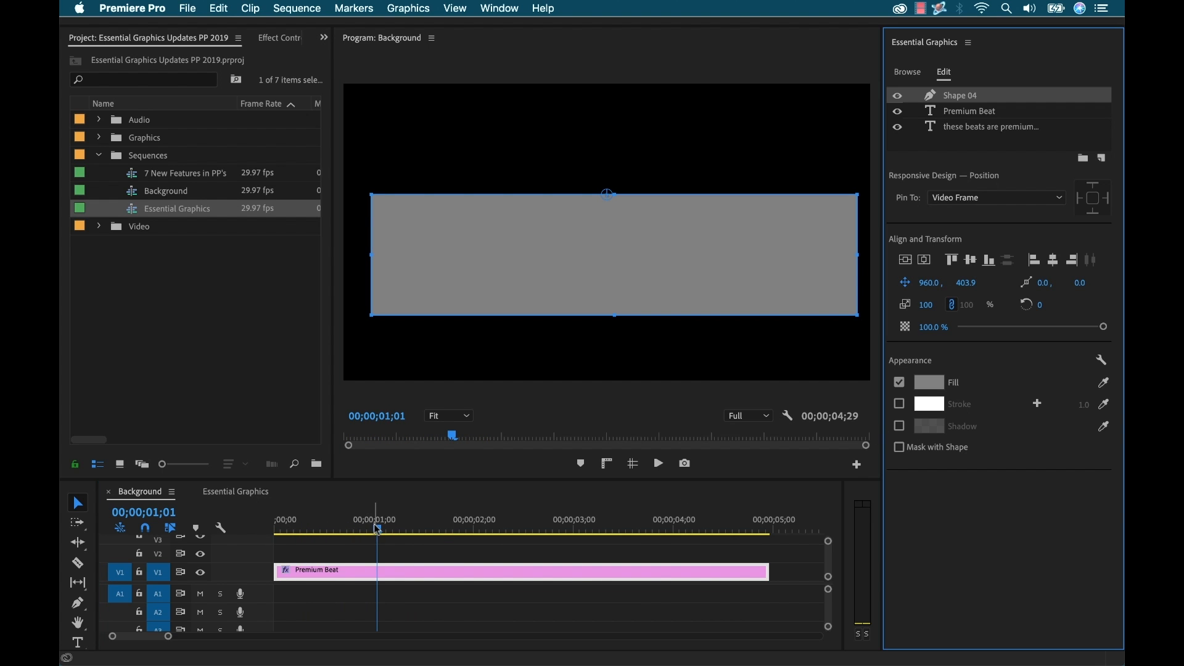
pyautogui.press('home')
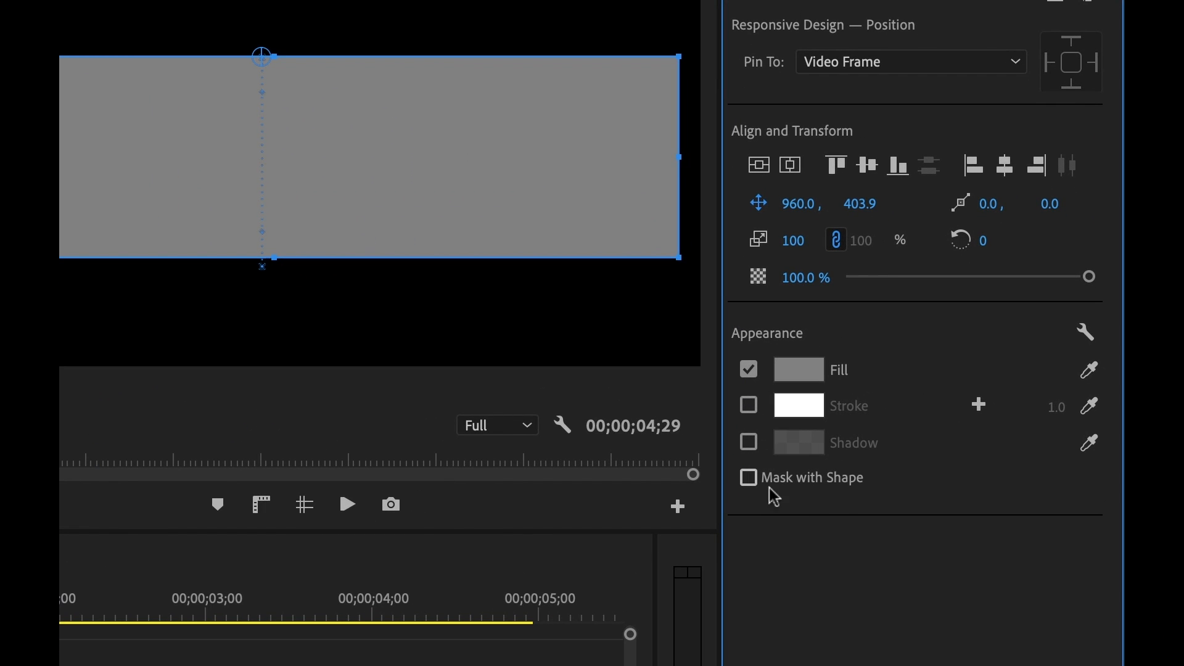
# Step: Enable Mask with Shape on Shape 04, then select the graphic clip in the timeline
pyautogui.click(748, 478)
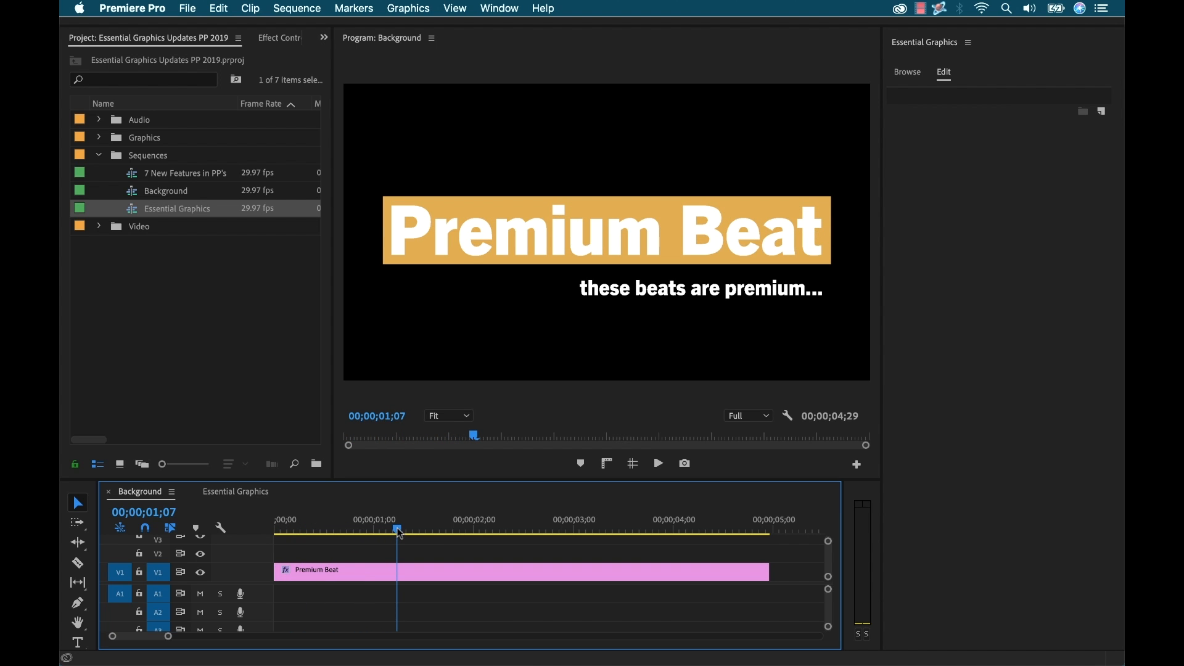
pyautogui.moveTo(635, 308)
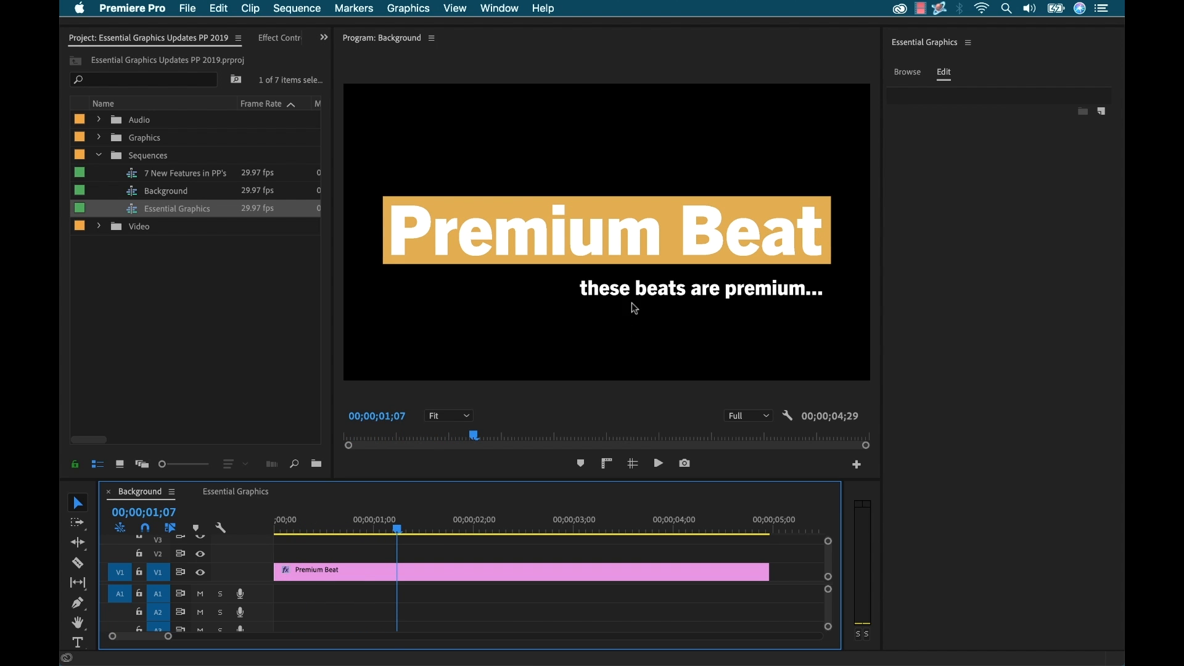
pyautogui.moveTo(370, 530)
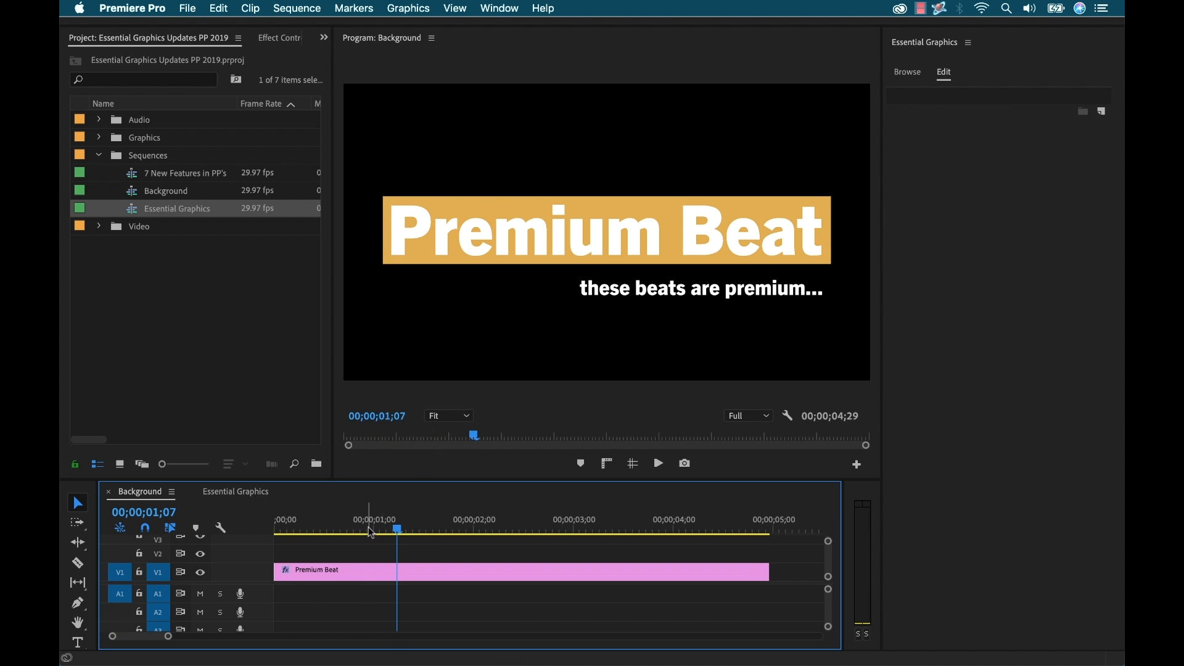
pyautogui.click(404, 529)
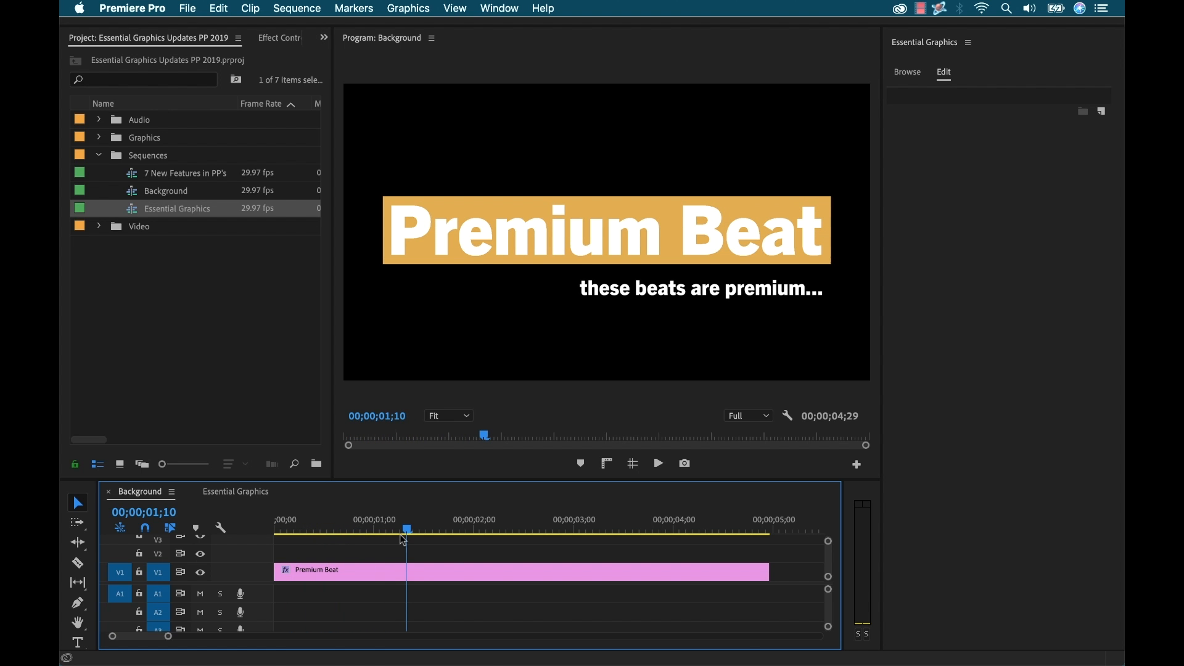
pyautogui.click(340, 571)
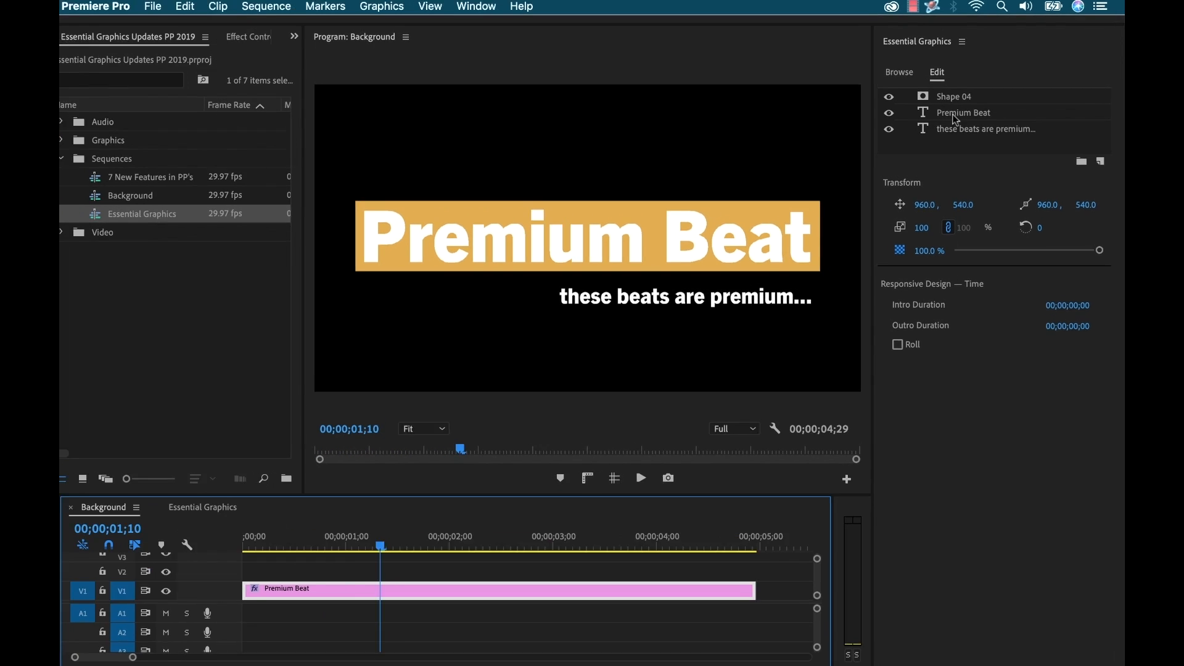
# Step: Select Shape 04 plus the Premium Beat text layer and create a group
pyautogui.click(954, 96)
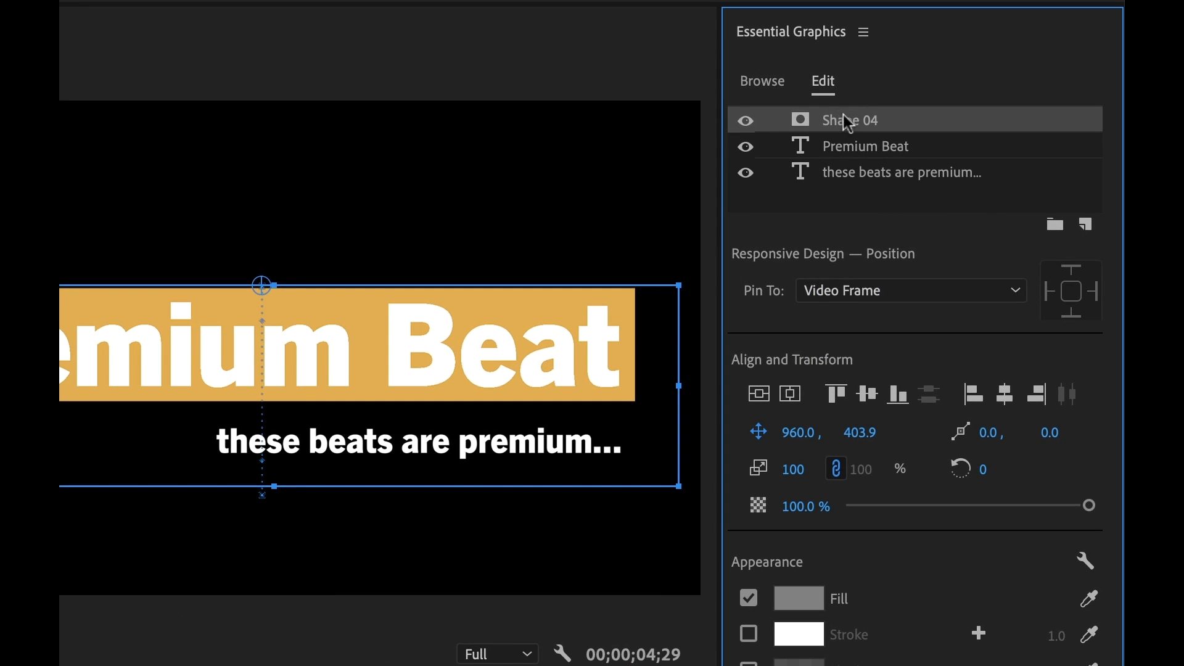
pyautogui.moveTo(832, 185)
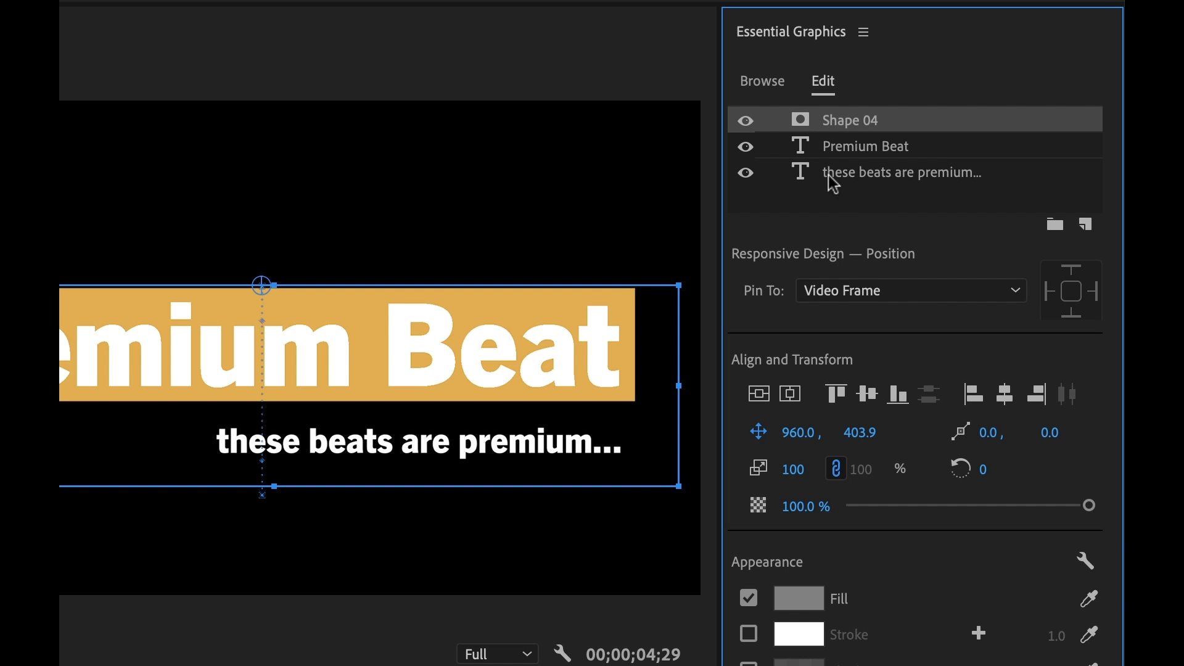
pyautogui.click(866, 146)
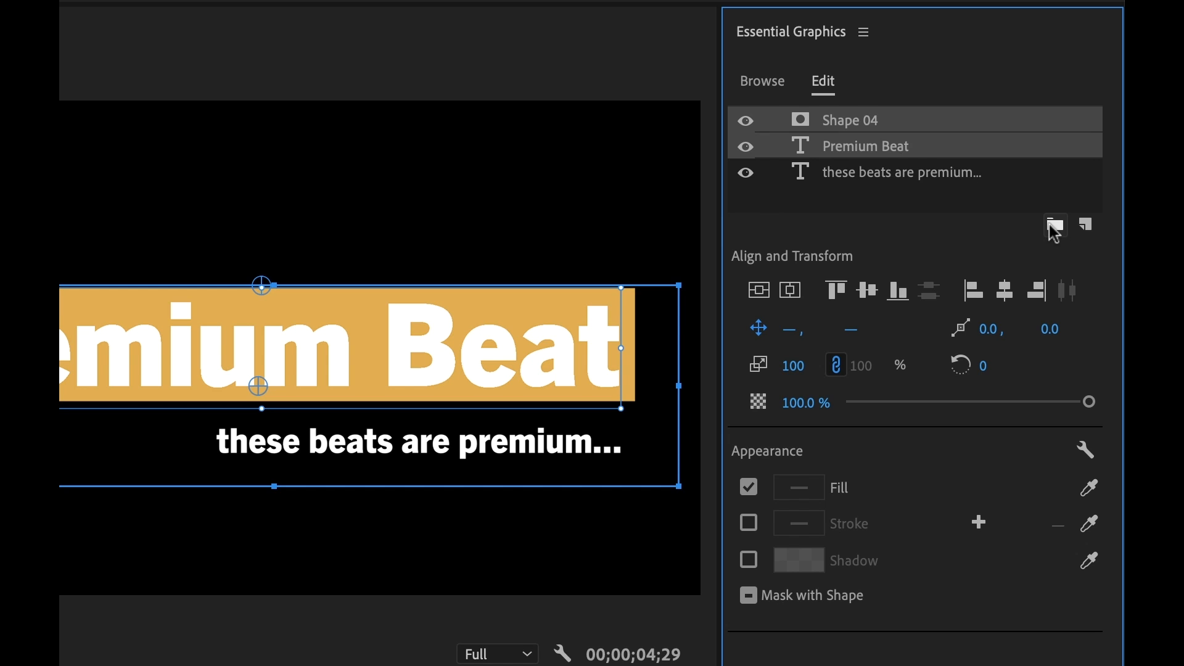
pyautogui.click(1055, 226)
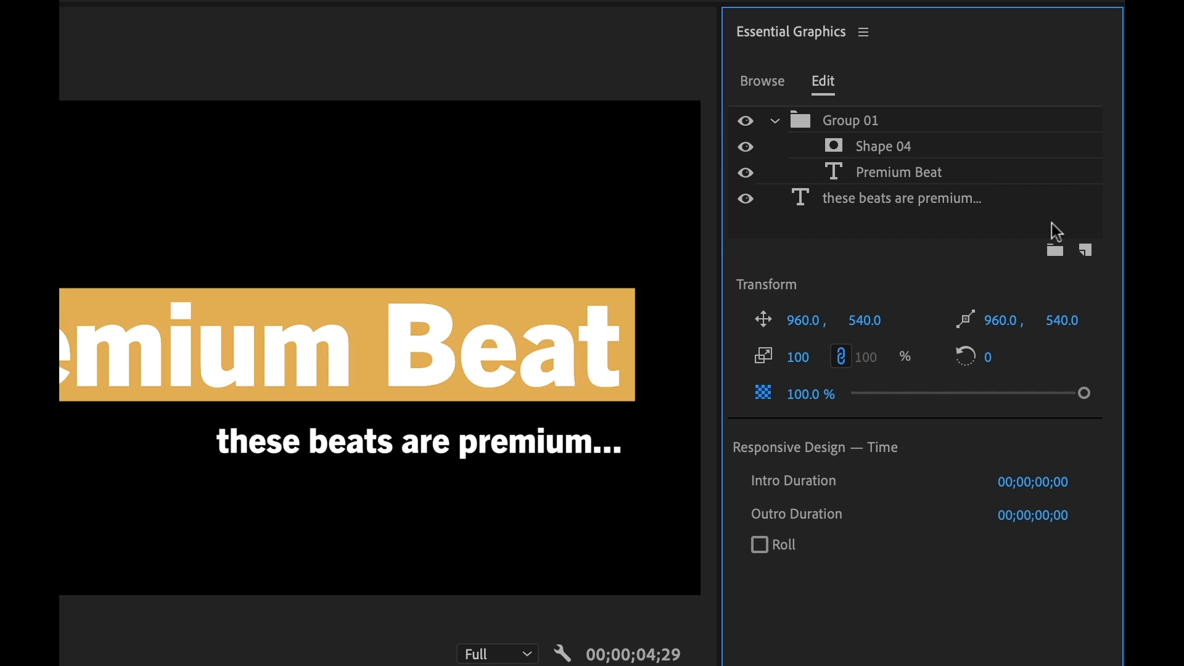
pyautogui.moveTo(876, 173)
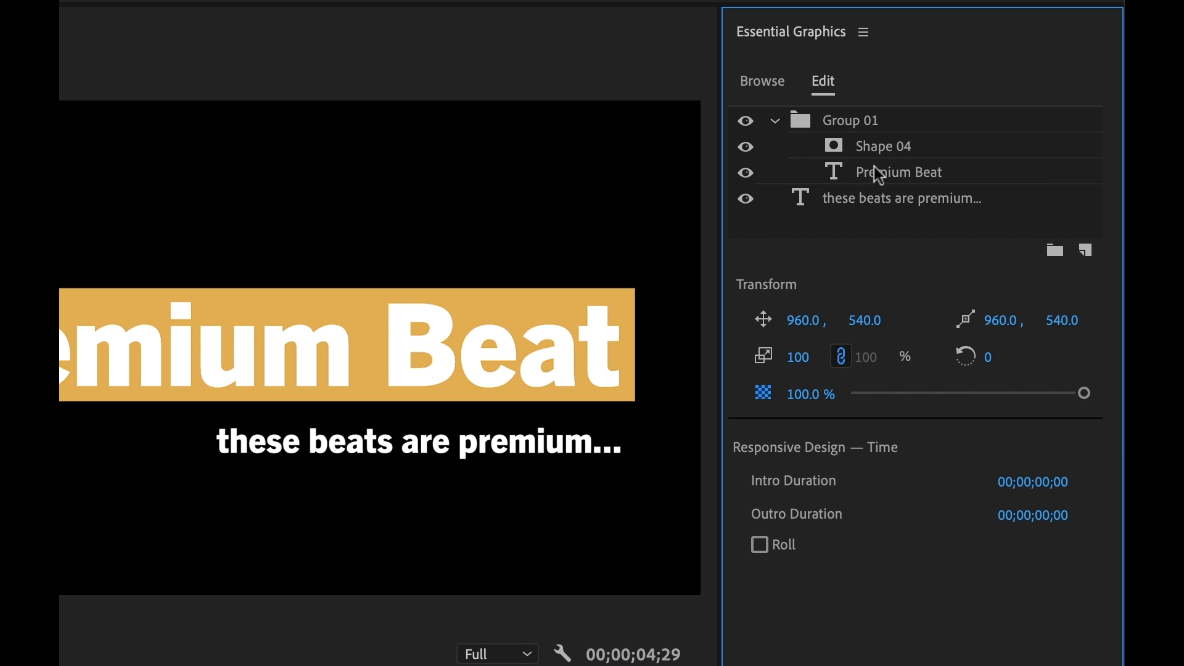
pyautogui.moveTo(774, 128)
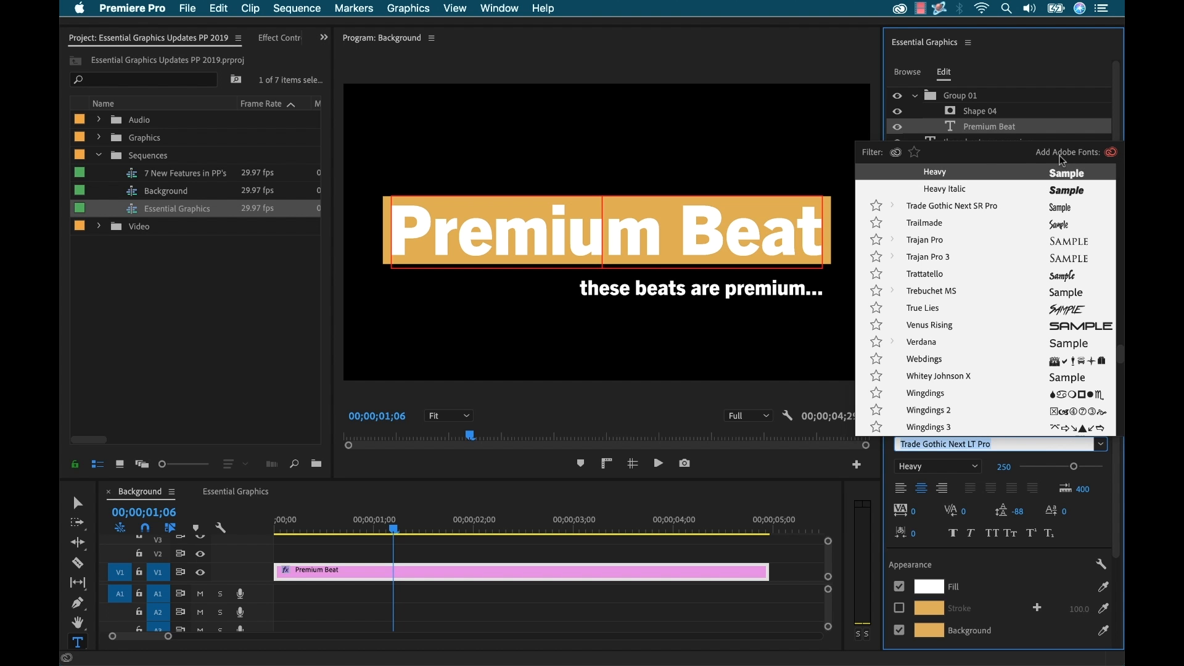
# Step: Browse Adobe Fonts, then view Missing Font Replacement choices in Graphics preferences
pyautogui.click(1110, 152)
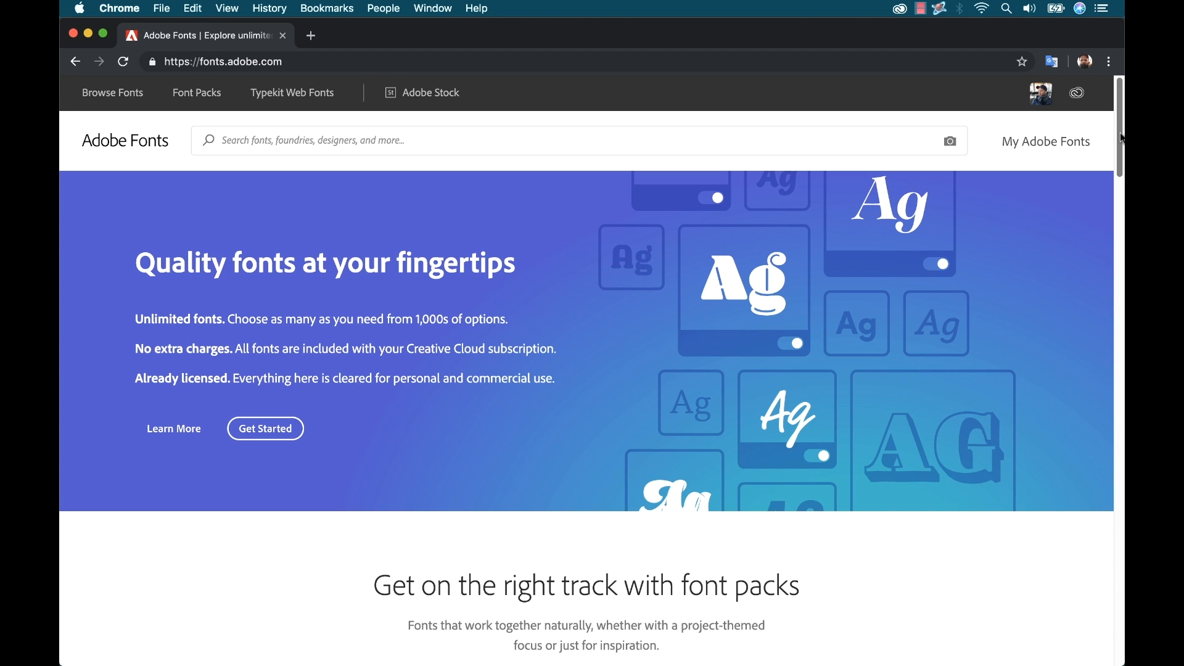
pyautogui.scroll(-3)
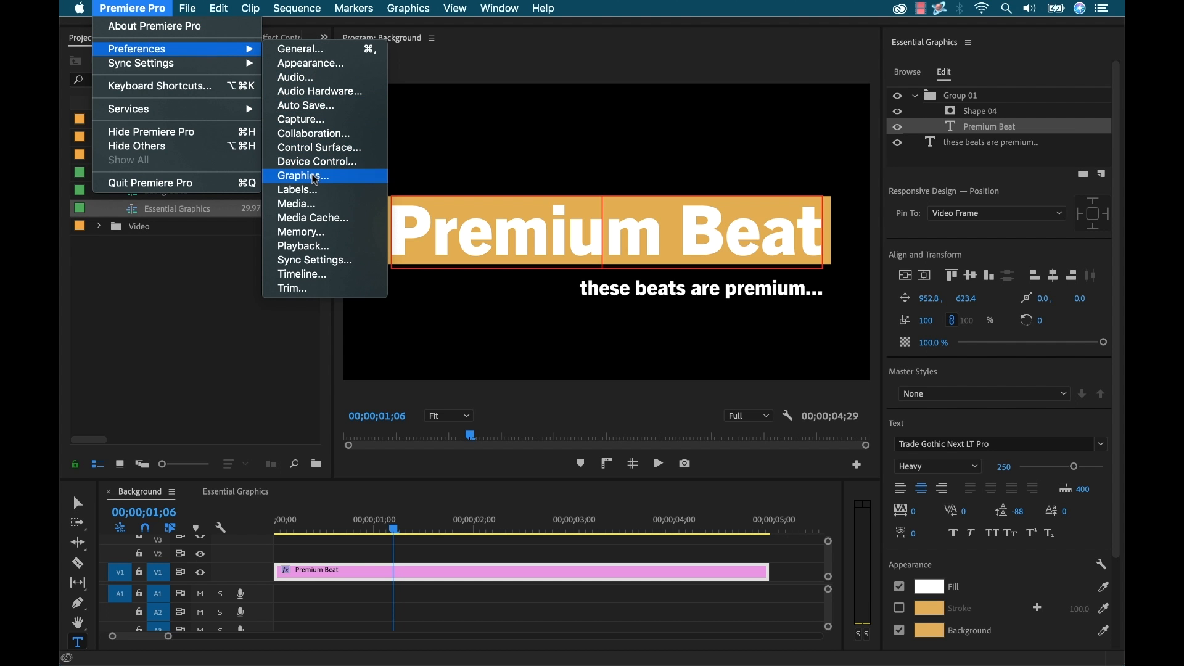
pyautogui.click(304, 175)
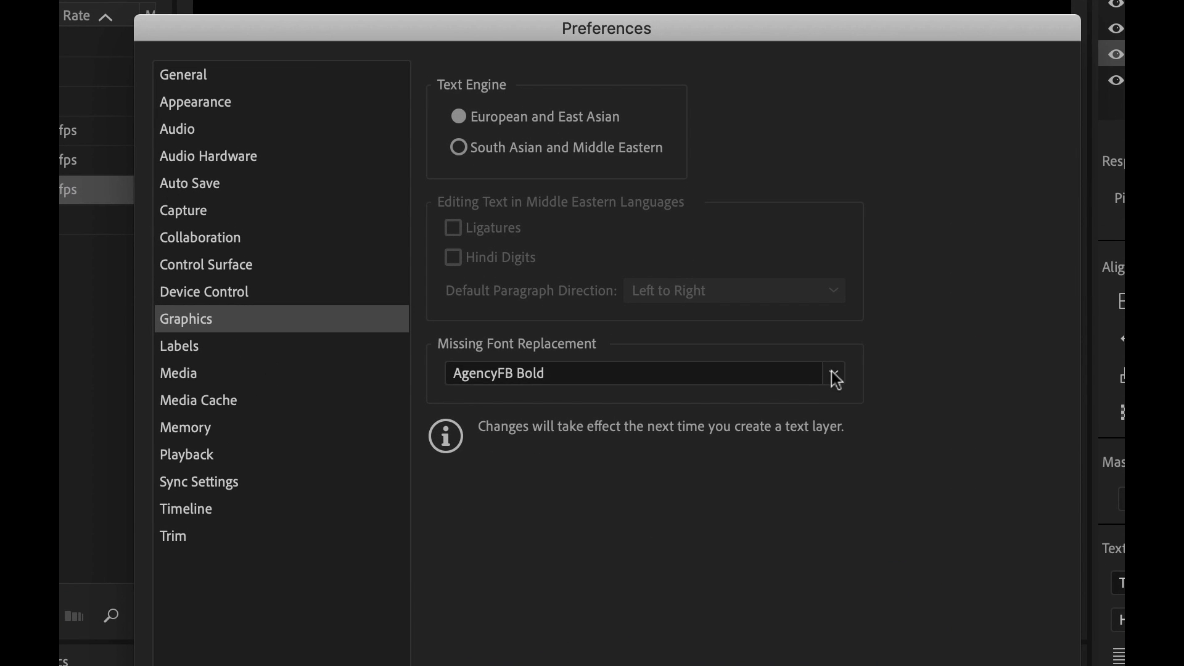
pyautogui.click(833, 373)
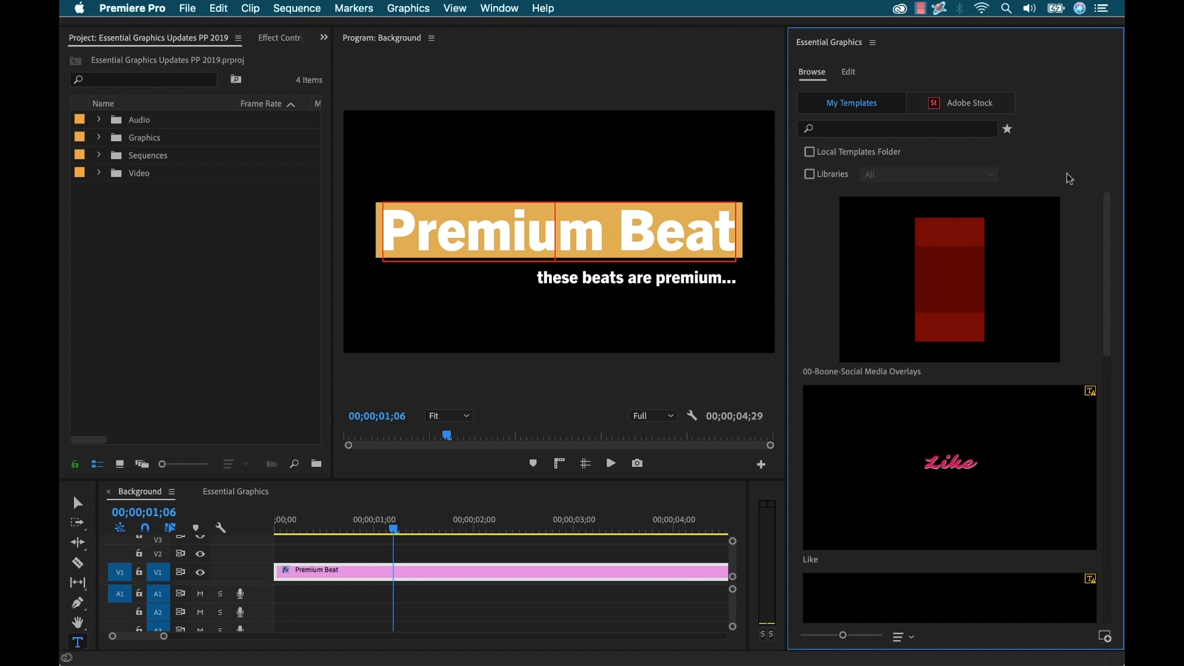
pyautogui.moveTo(991, 169)
pyautogui.write('SOCIAL')
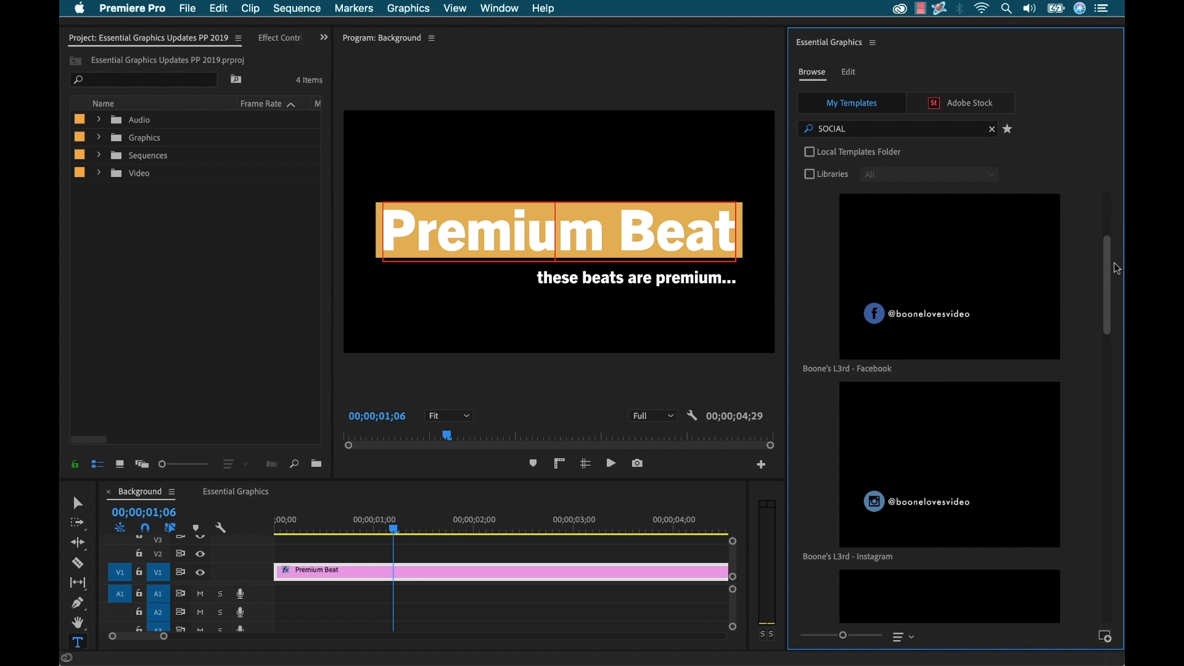
pyautogui.moveTo(970, 271)
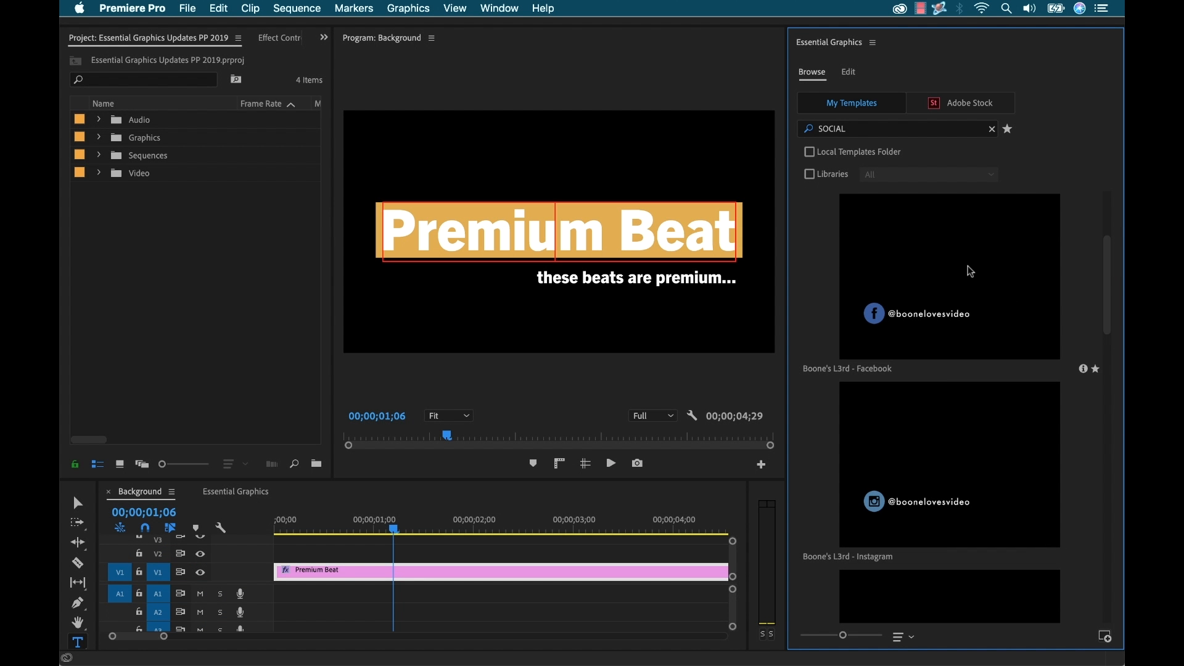
# Step: View the Facebook lower-third template's details, then return to the SOCIAL-filtered template list
pyautogui.click(1083, 370)
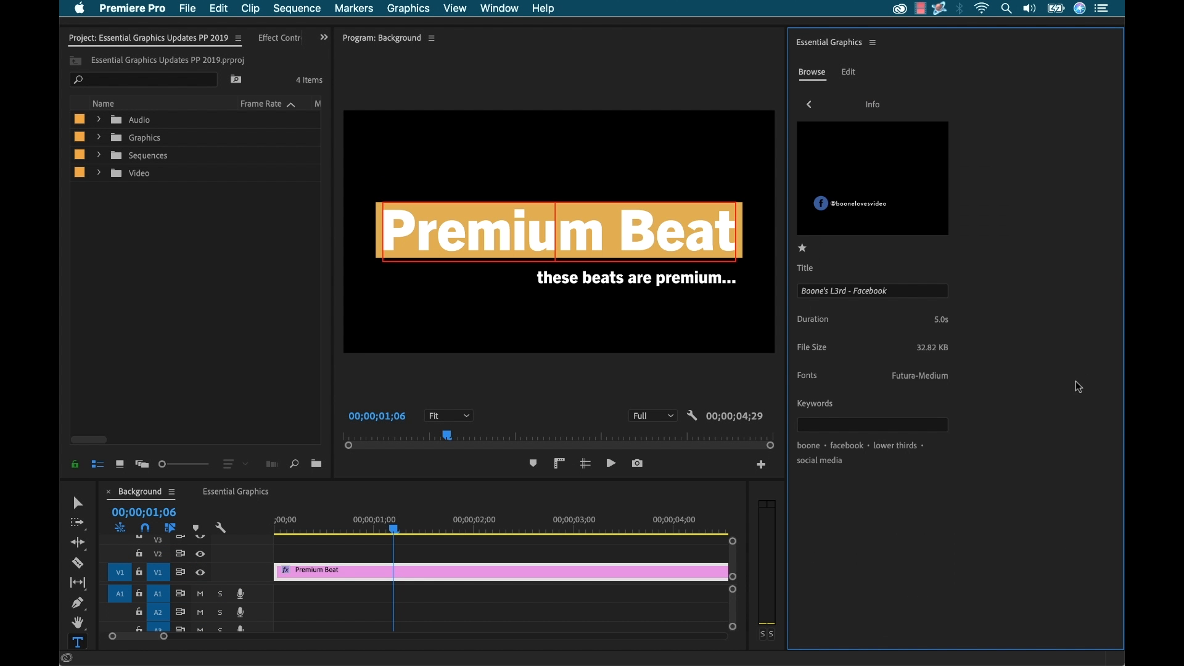
pyautogui.click(807, 104)
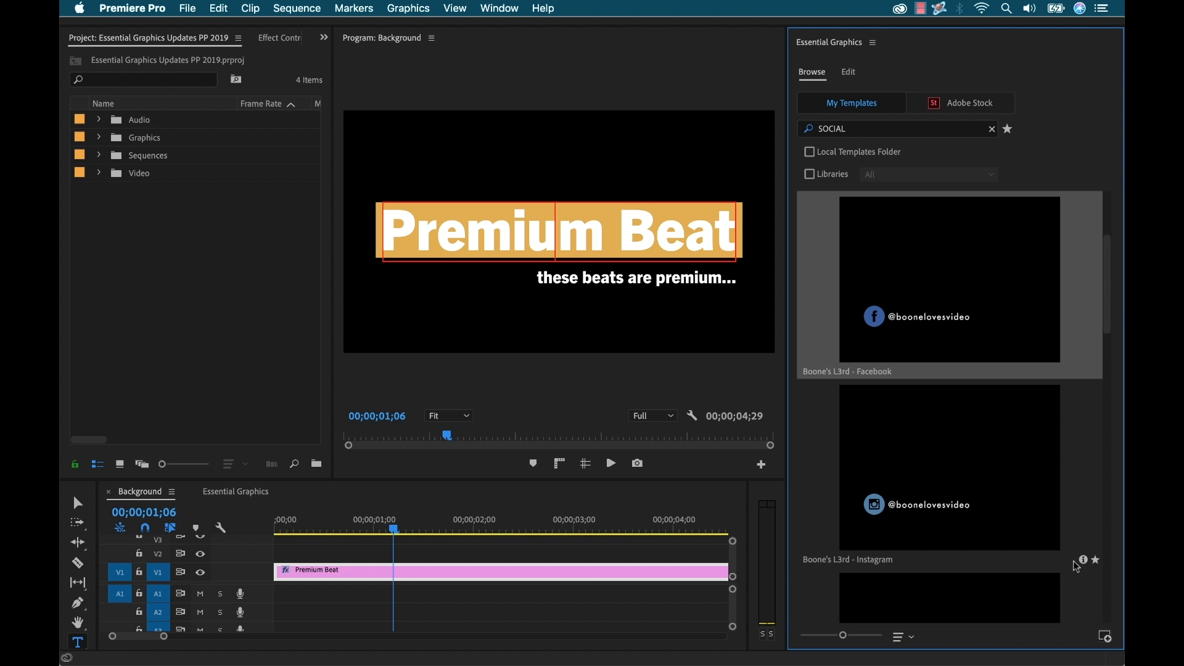